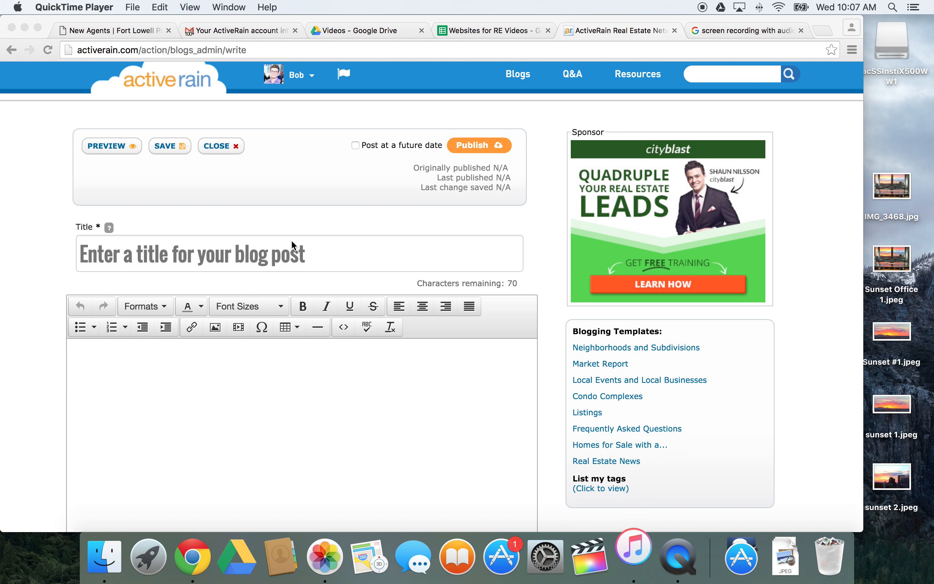
{"action": "mouse_move", "coordinate": [349, 292]}
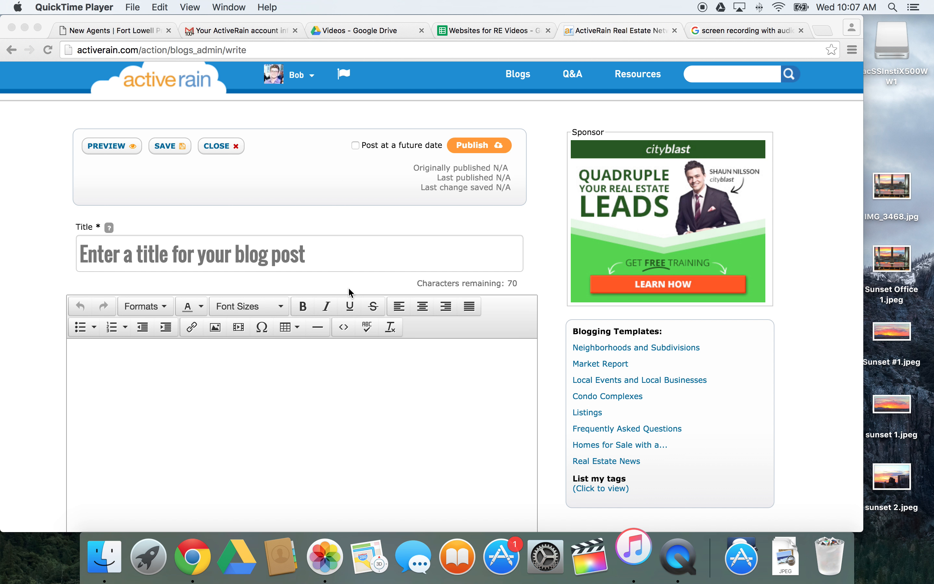
{"action": "mouse_move", "coordinate": [513, 297]}
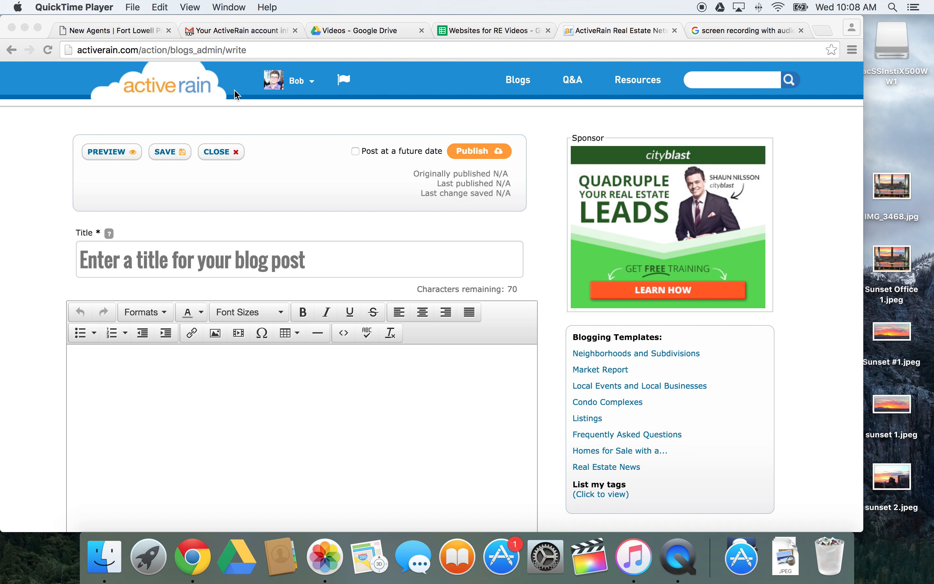
{"action": "mouse_move", "coordinate": [598, 281]}
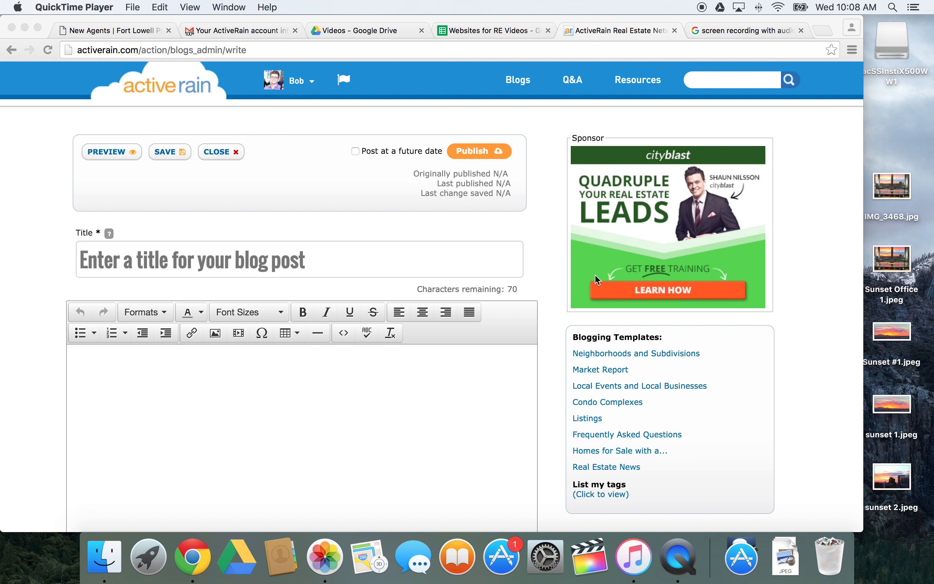
{"action": "mouse_move", "coordinate": [750, 354]}
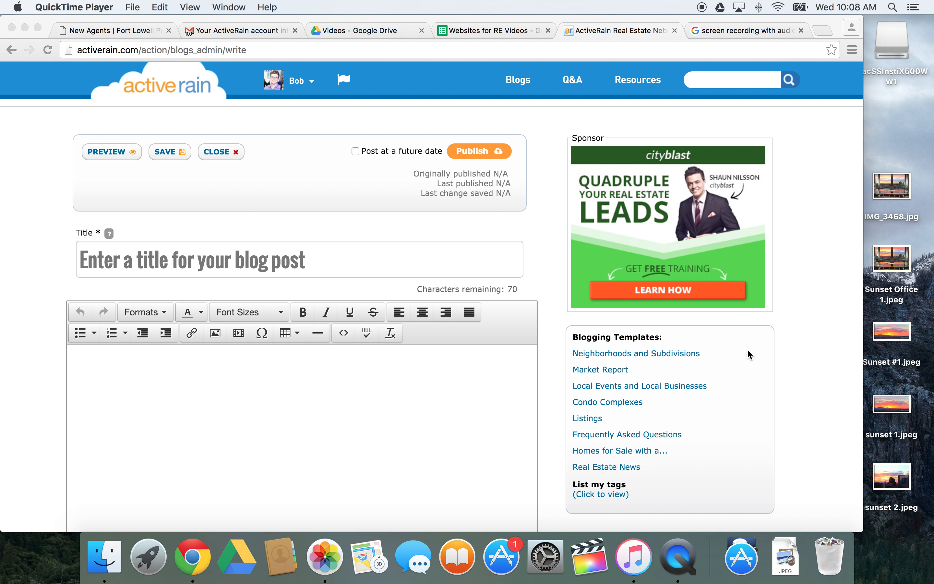
{"action": "mouse_move", "coordinate": [741, 558]}
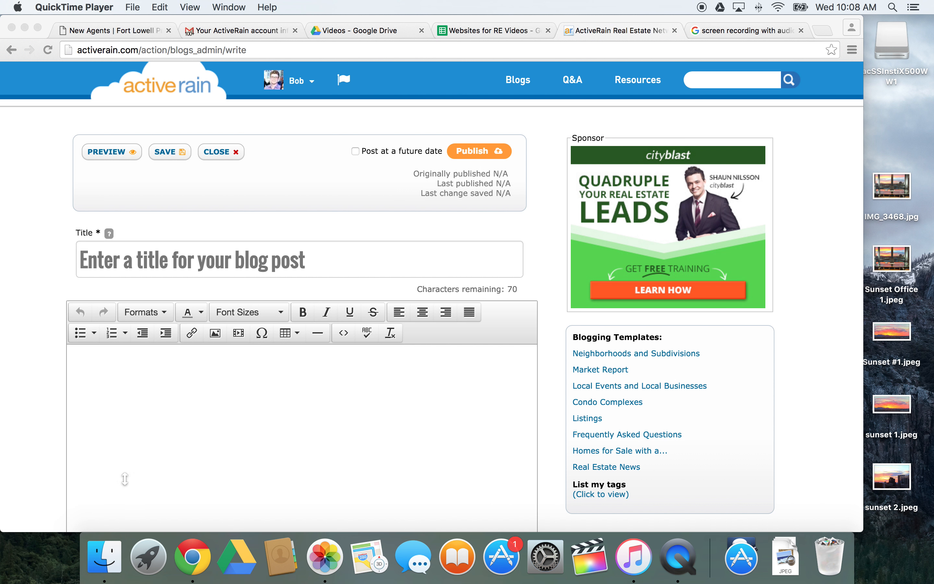
Launch QuickTime Player from Finder's Applications folder and close the Finder window.
{"action": "left_click", "coordinate": [103, 557]}
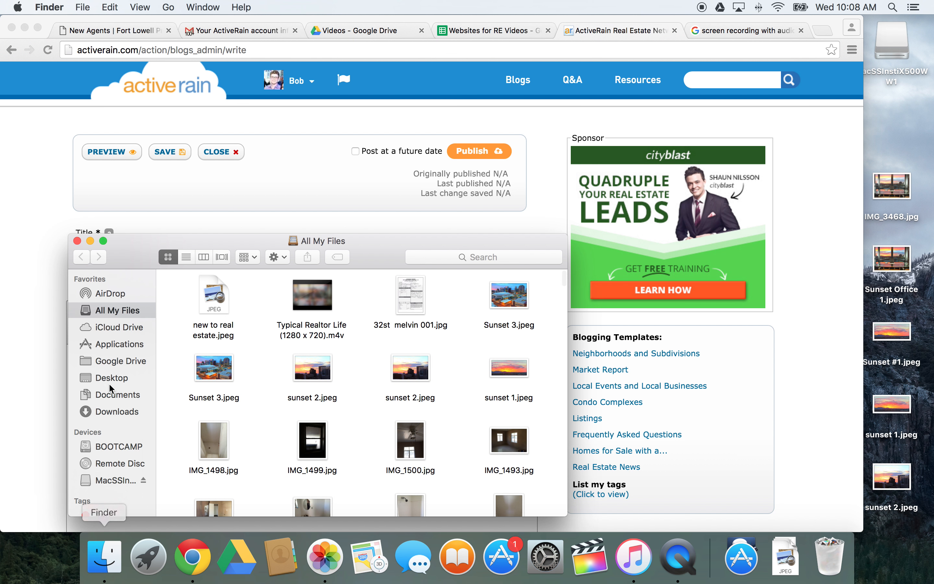
{"action": "left_click", "coordinate": [119, 344]}
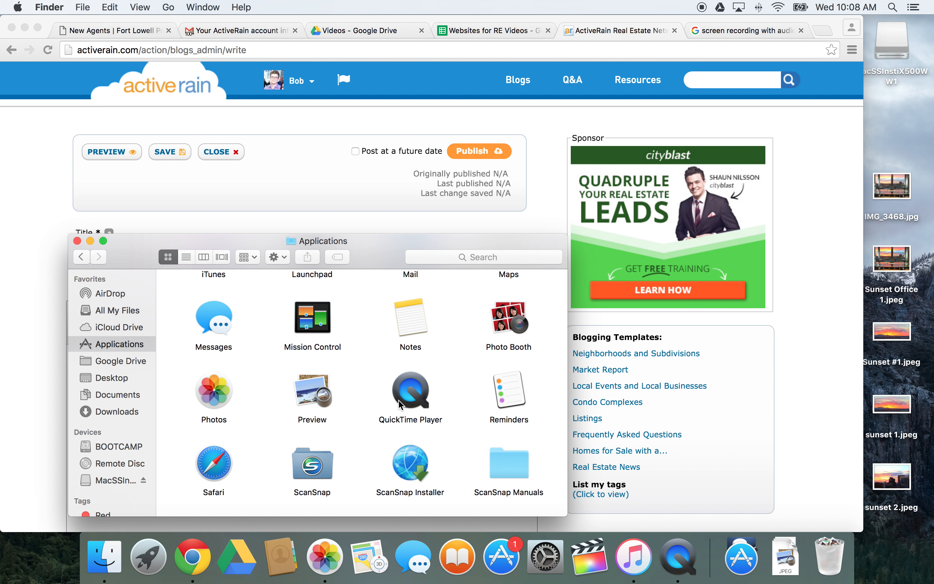
{"action": "left_click", "coordinate": [741, 557]}
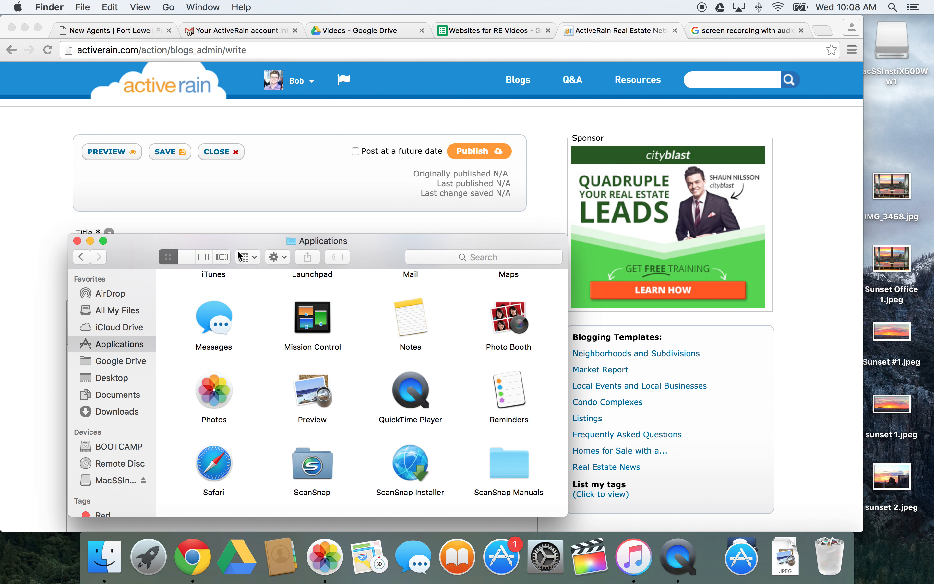
{"action": "left_click", "coordinate": [410, 392]}
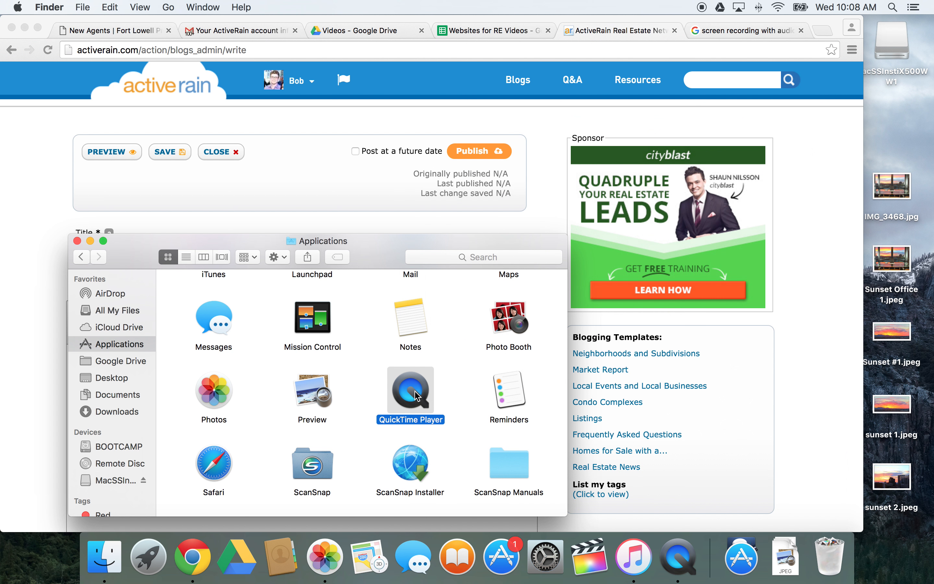
{"action": "double_click", "coordinate": [411, 385]}
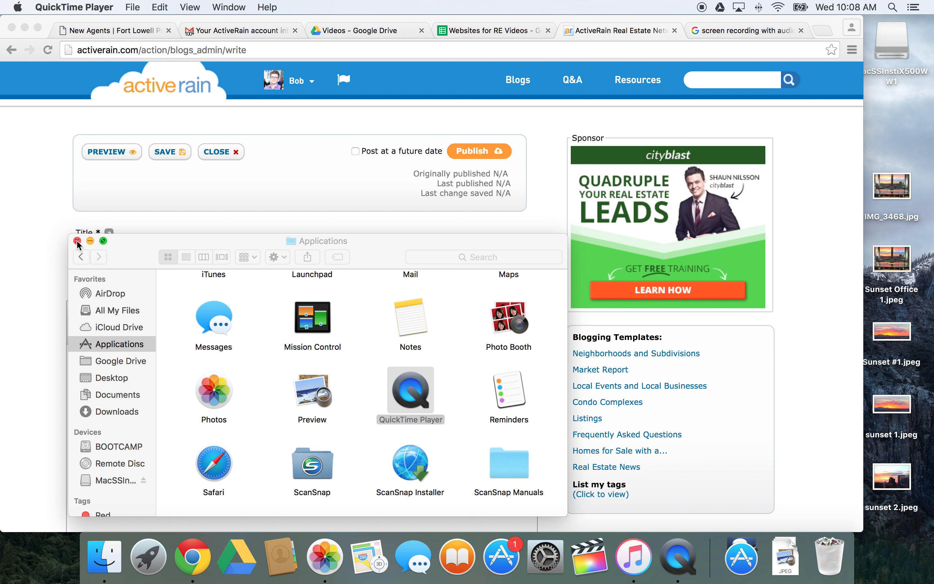
{"action": "left_click", "coordinate": [77, 241]}
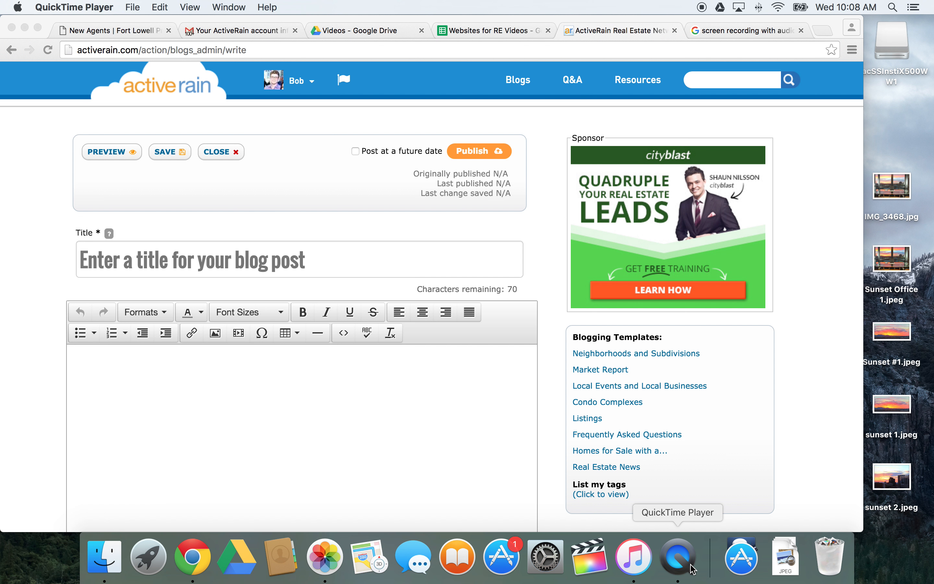
{"action": "mouse_move", "coordinate": [693, 566]}
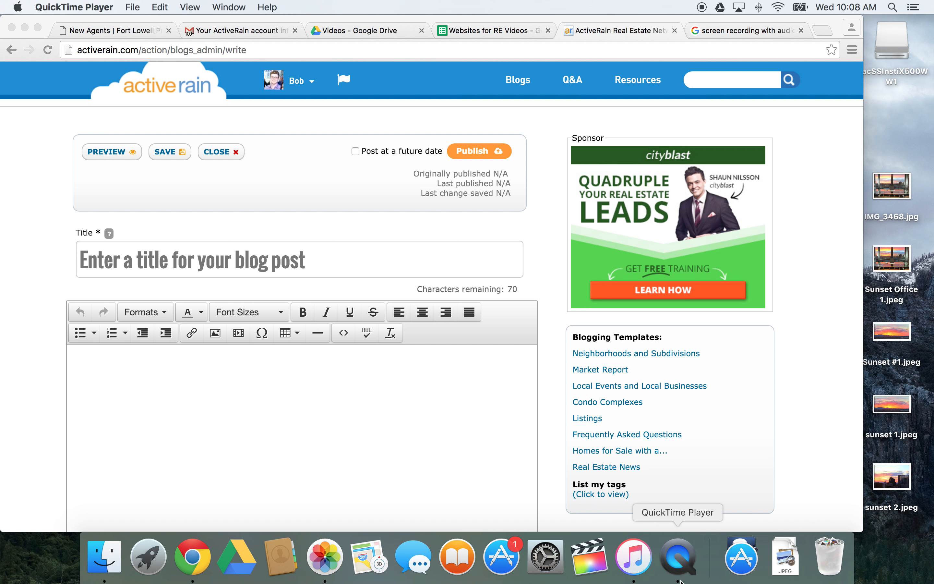
{"action": "mouse_move", "coordinate": [682, 567]}
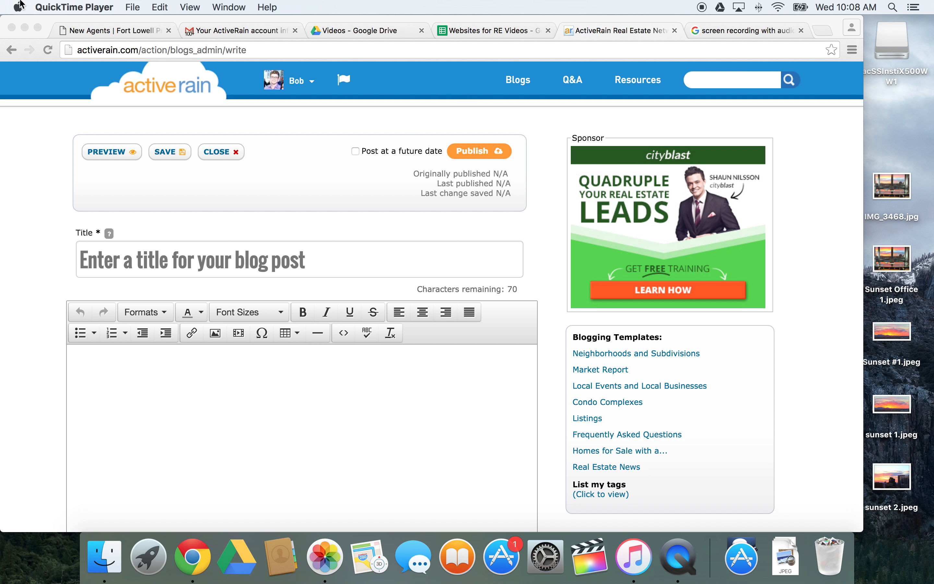
{"action": "mouse_move", "coordinate": [69, 11]}
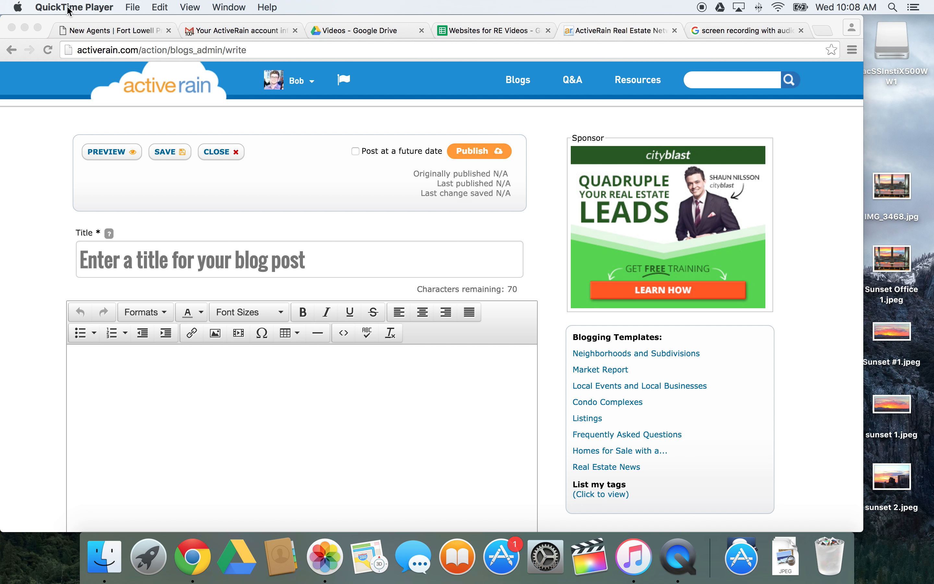
{"action": "mouse_move", "coordinate": [114, 8]}
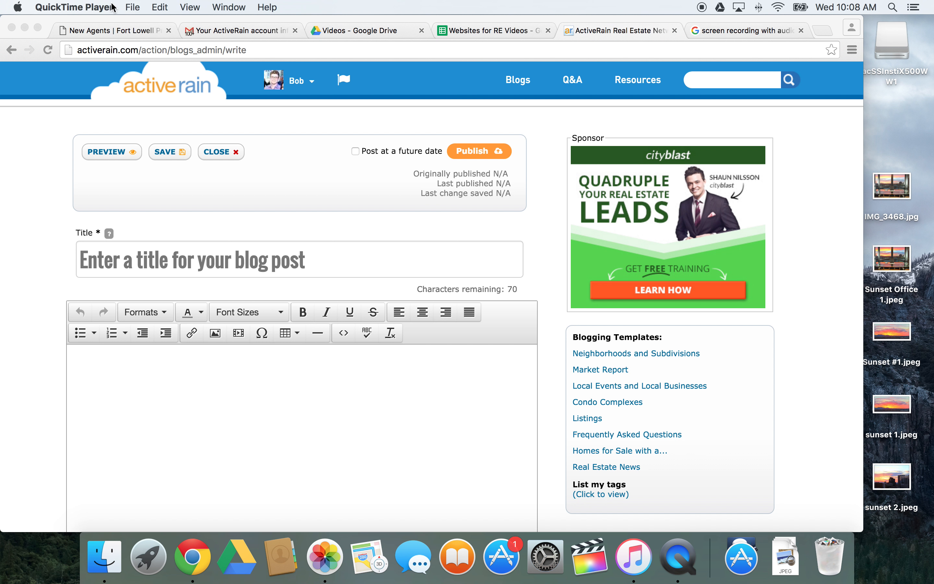
{"action": "mouse_move", "coordinate": [123, 11]}
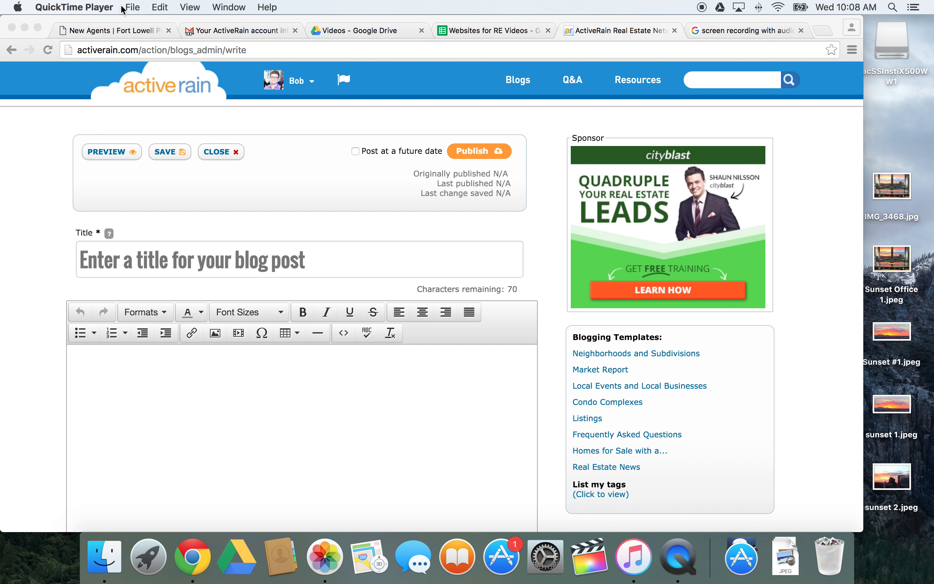
Review QuickTime Player's File menu recording and export commands.
{"action": "left_click", "coordinate": [132, 7]}
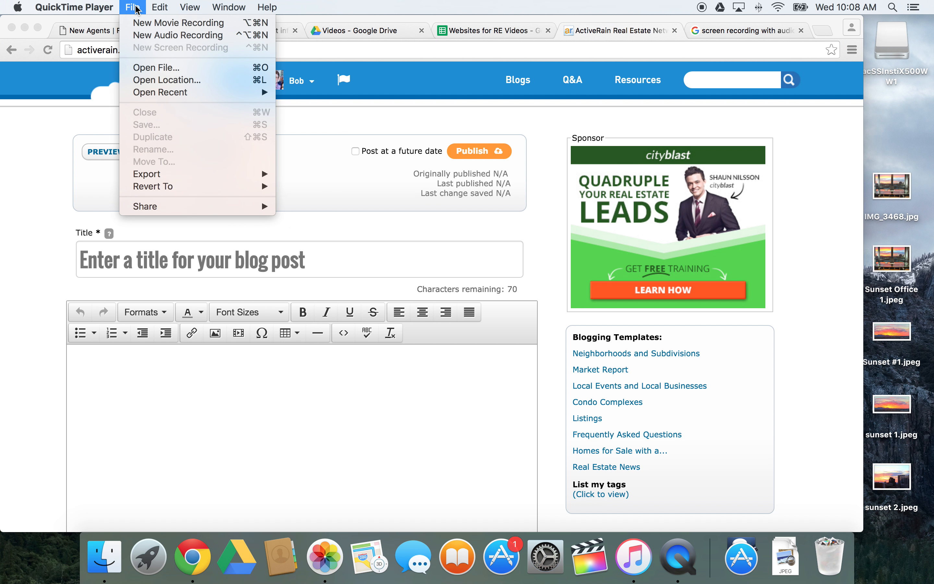
{"action": "mouse_move", "coordinate": [125, 54]}
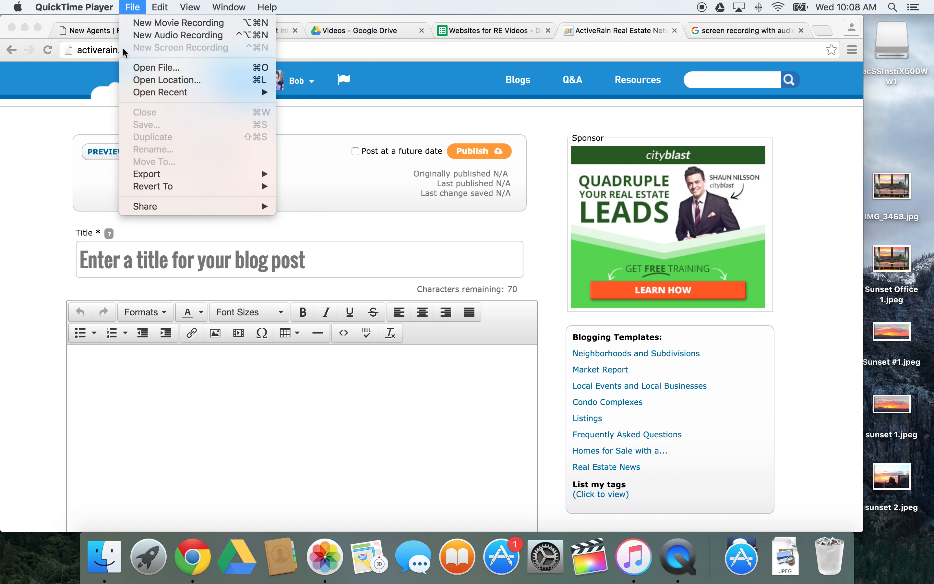
{"action": "mouse_move", "coordinate": [264, 55]}
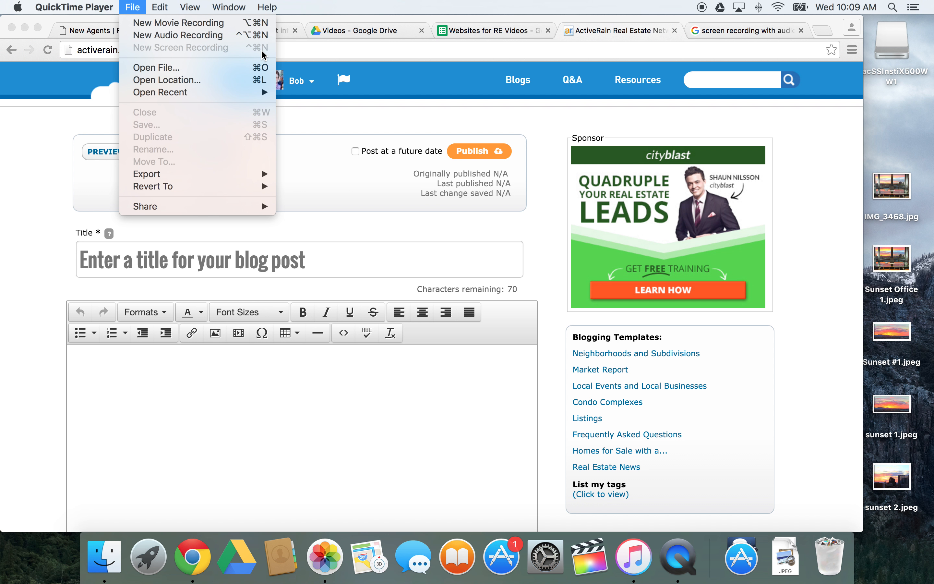
{"action": "mouse_move", "coordinate": [178, 22]}
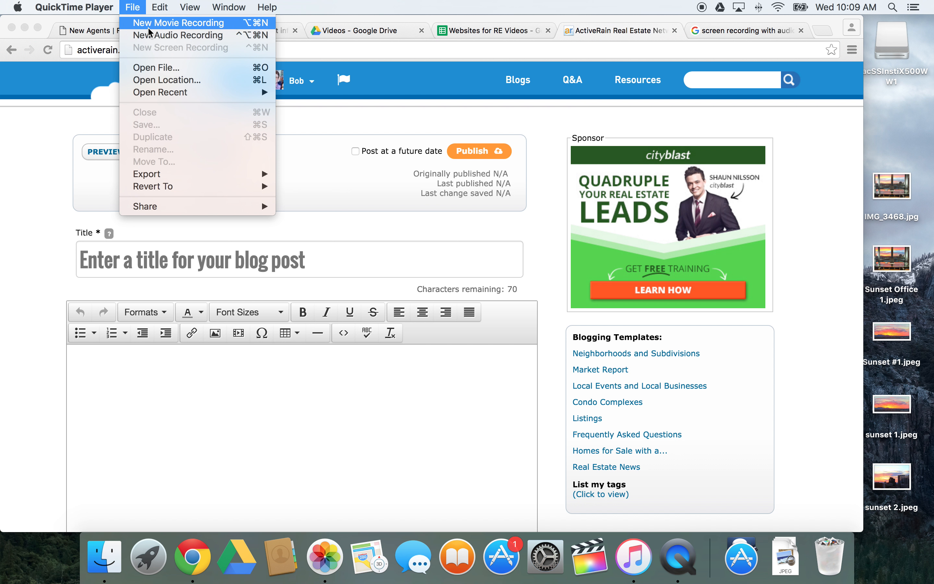
{"action": "mouse_move", "coordinate": [158, 35]}
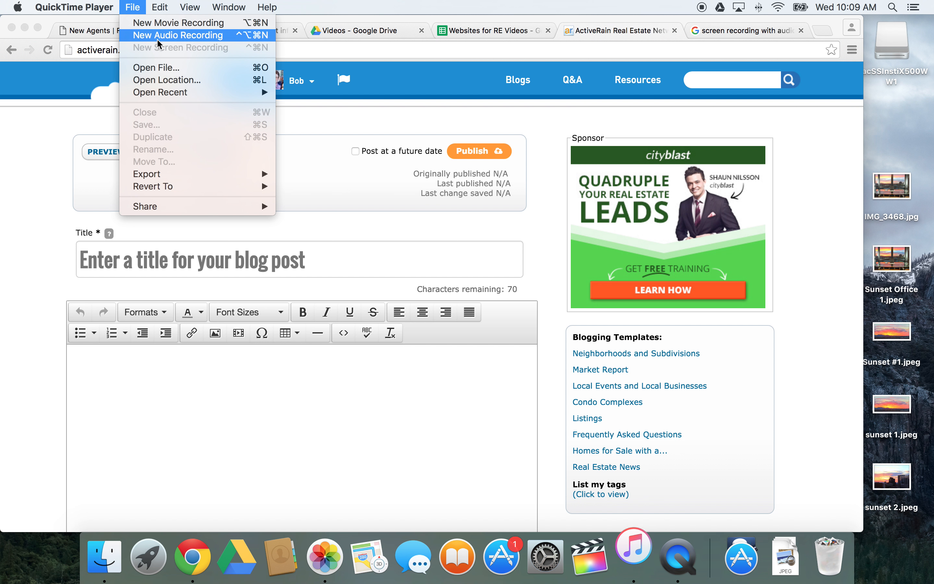
{"action": "mouse_move", "coordinate": [178, 35]}
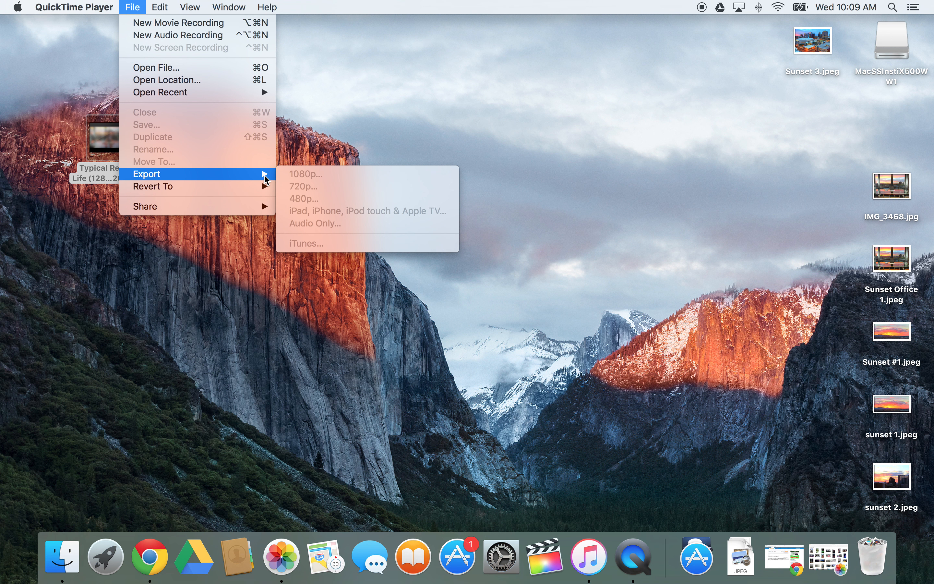
{"action": "mouse_move", "coordinate": [566, 410]}
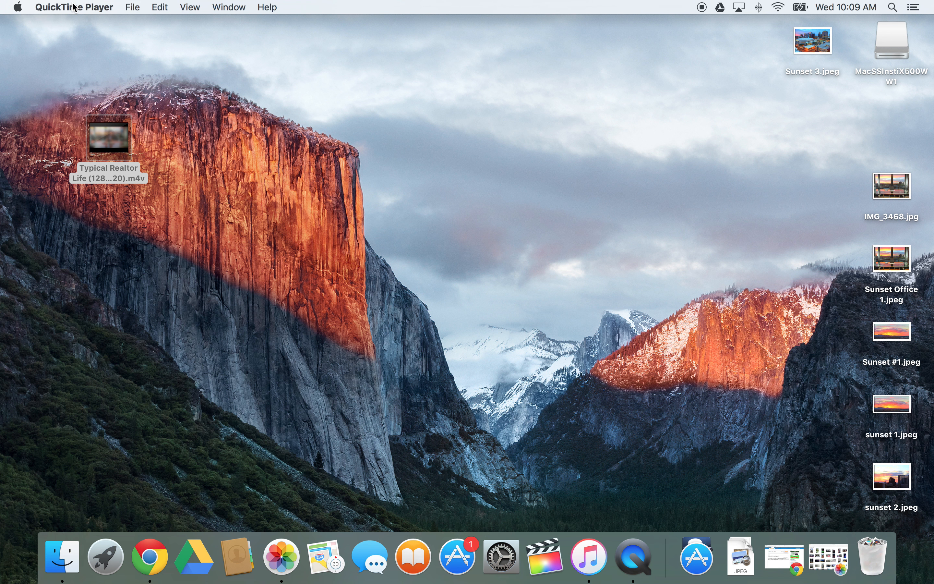
{"action": "mouse_move", "coordinate": [259, 71]}
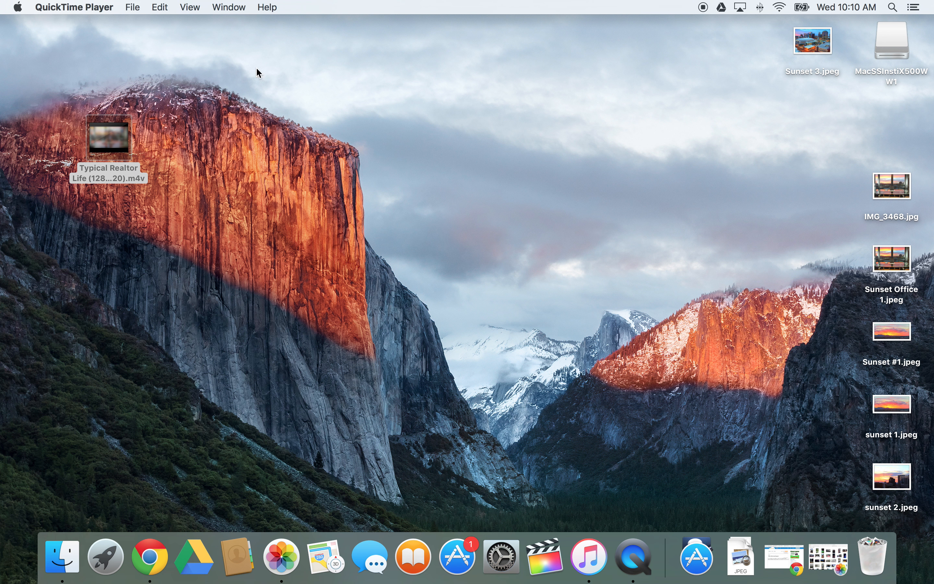
{"action": "mouse_move", "coordinate": [633, 558]}
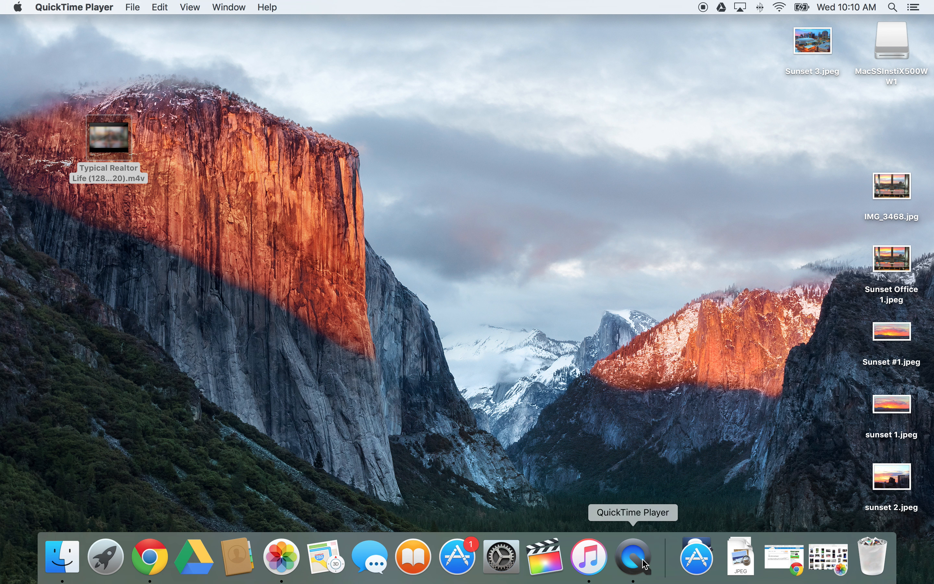
{"action": "right_click", "coordinate": [633, 559]}
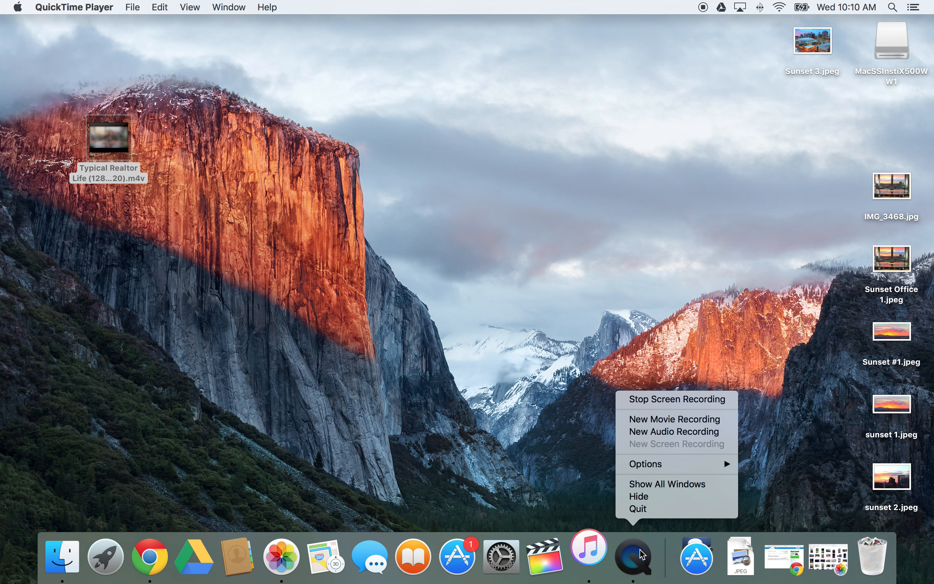
{"action": "mouse_move", "coordinate": [634, 563]}
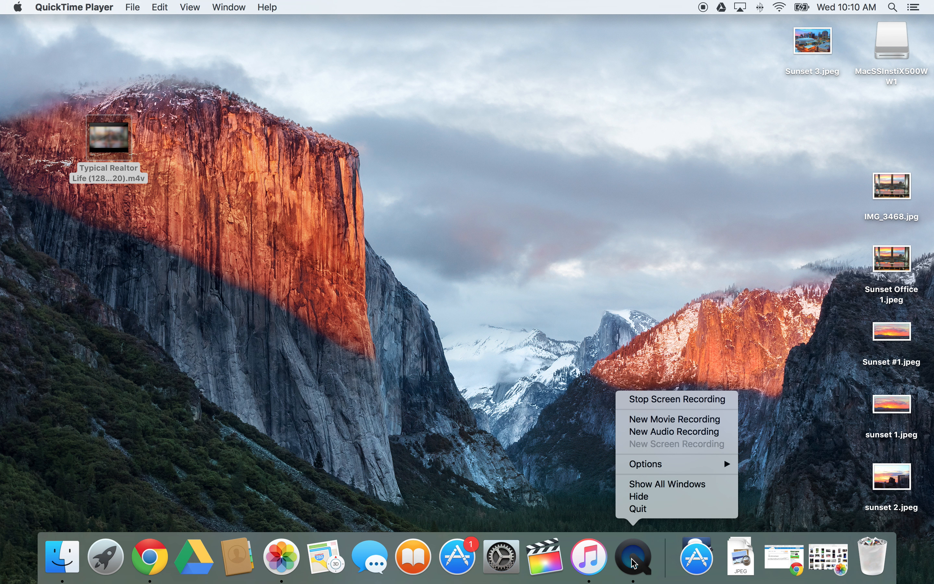
{"action": "mouse_move", "coordinate": [659, 461]}
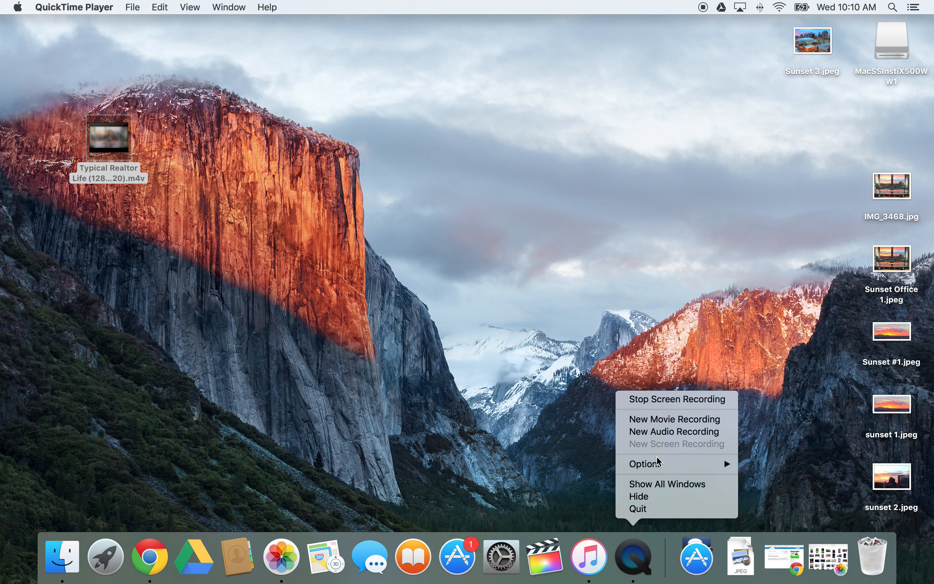
{"action": "mouse_move", "coordinate": [675, 399]}
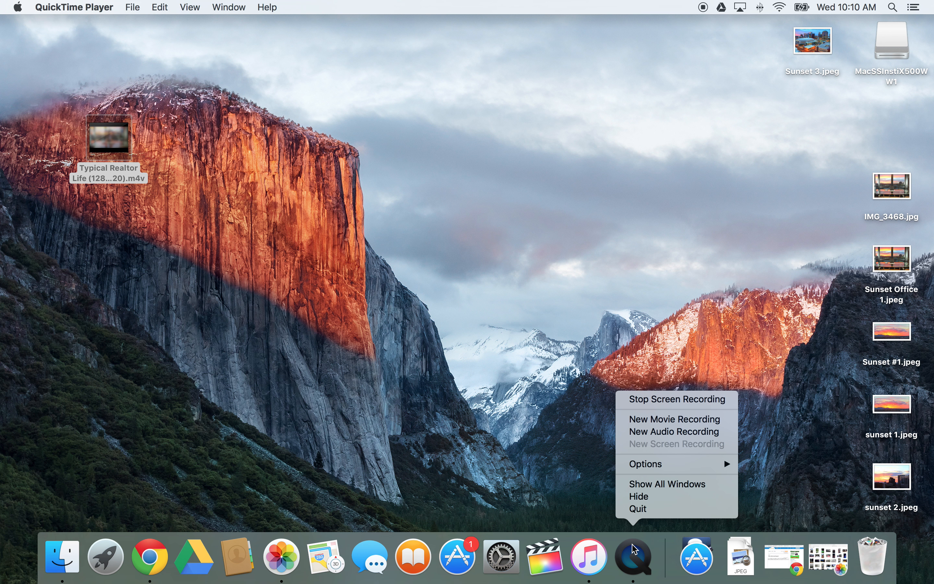
{"action": "mouse_move", "coordinate": [703, 560]}
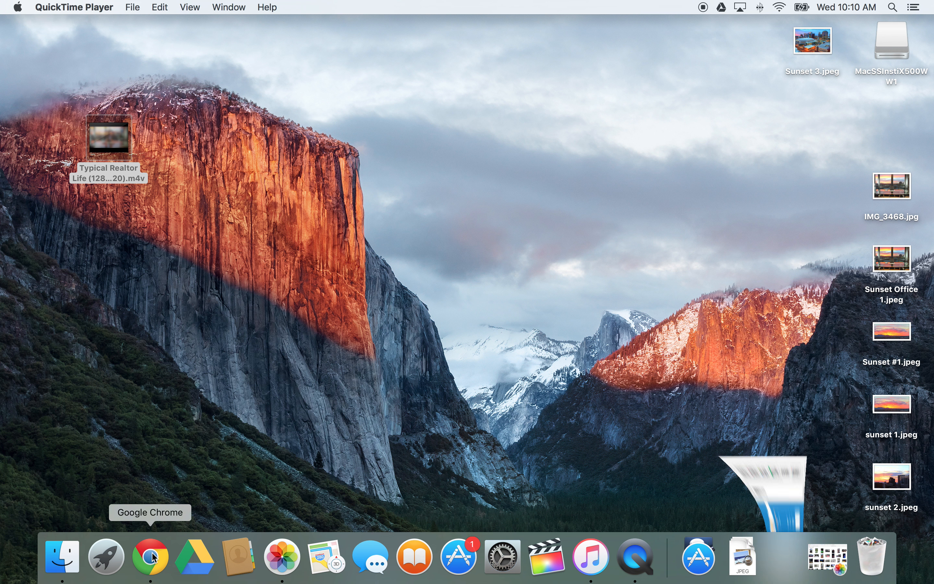
Return to Chrome, view the Insert/edit video General settings and cancel without inserting.
{"action": "left_click", "coordinate": [150, 558]}
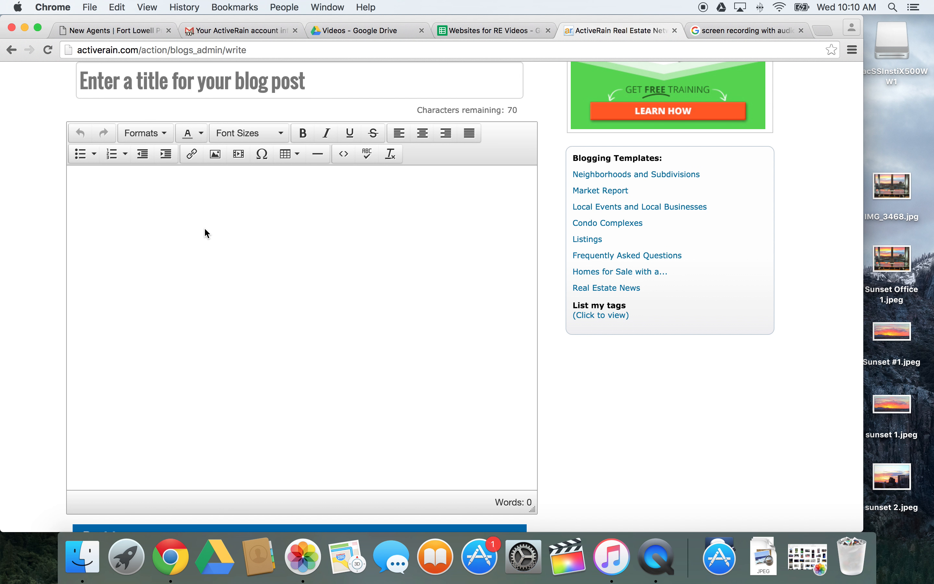
{"action": "mouse_move", "coordinate": [214, 154]}
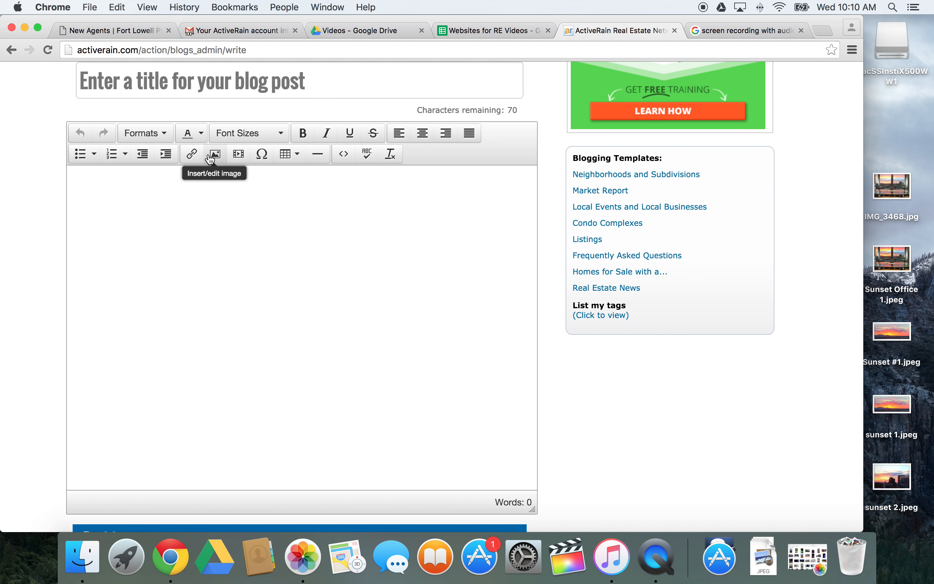
{"action": "mouse_move", "coordinate": [238, 153]}
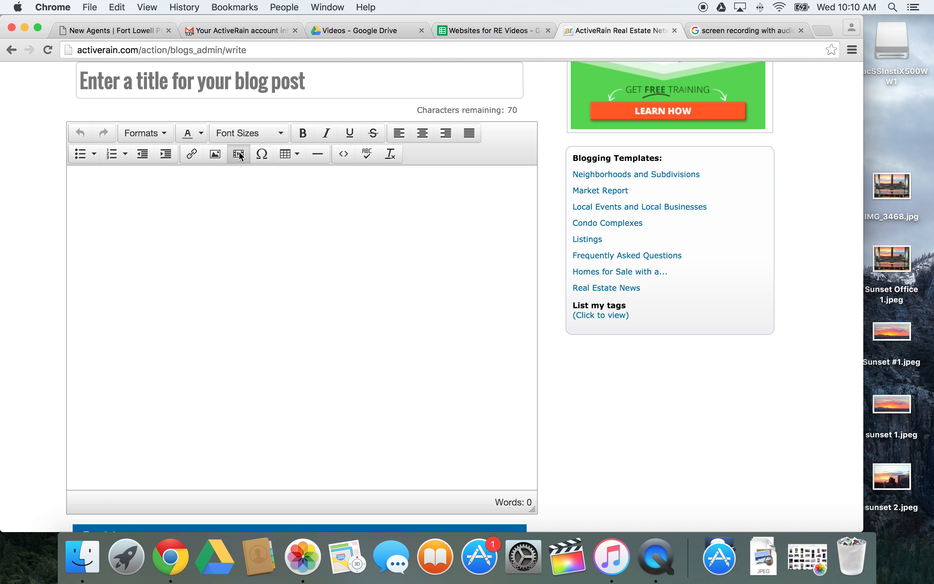
{"action": "left_click", "coordinate": [237, 154]}
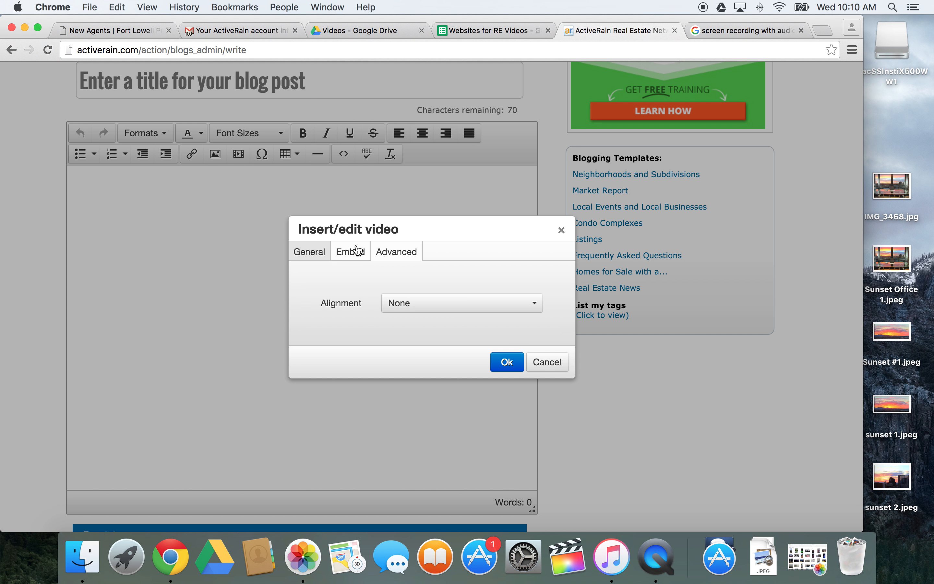
{"action": "left_click", "coordinate": [309, 251]}
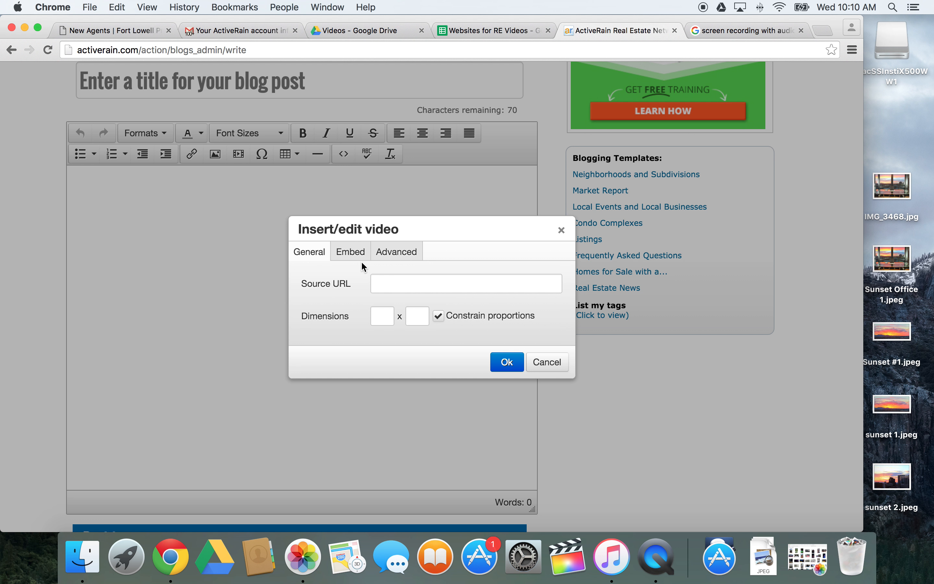
{"action": "left_click", "coordinate": [545, 362]}
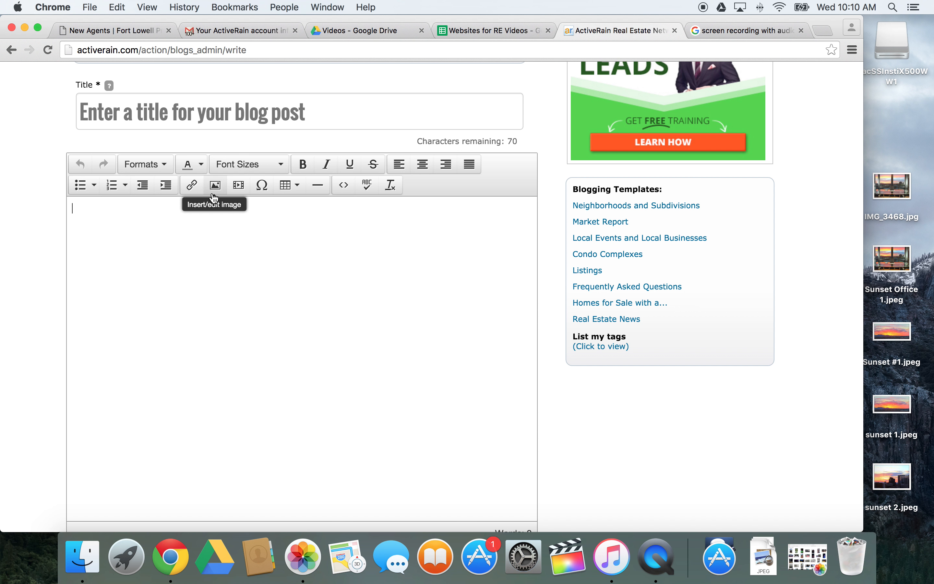
{"action": "mouse_move", "coordinate": [221, 358]}
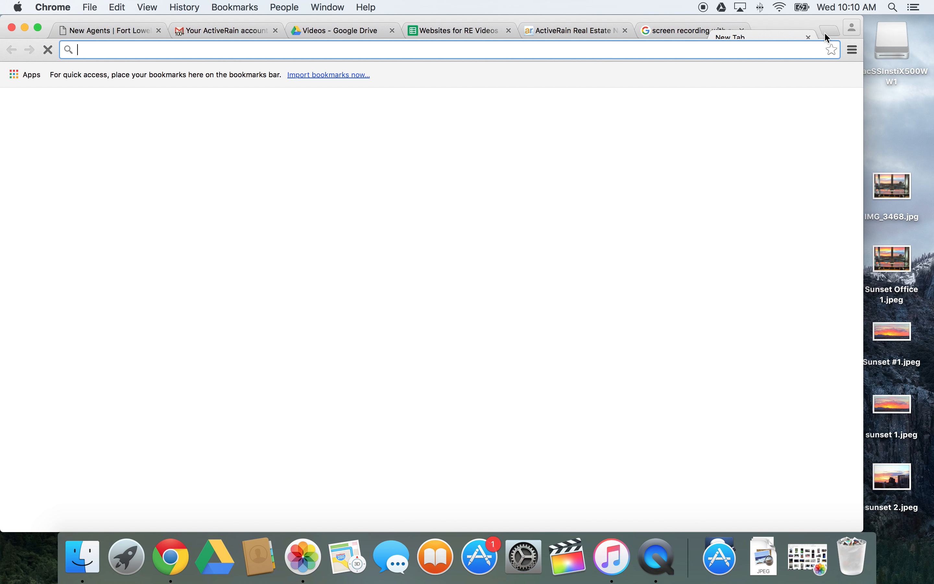
Search from the address bar and open the Fort Lowell Realty YouTube channel result.
{"action": "type", "text": "facebook.com"}
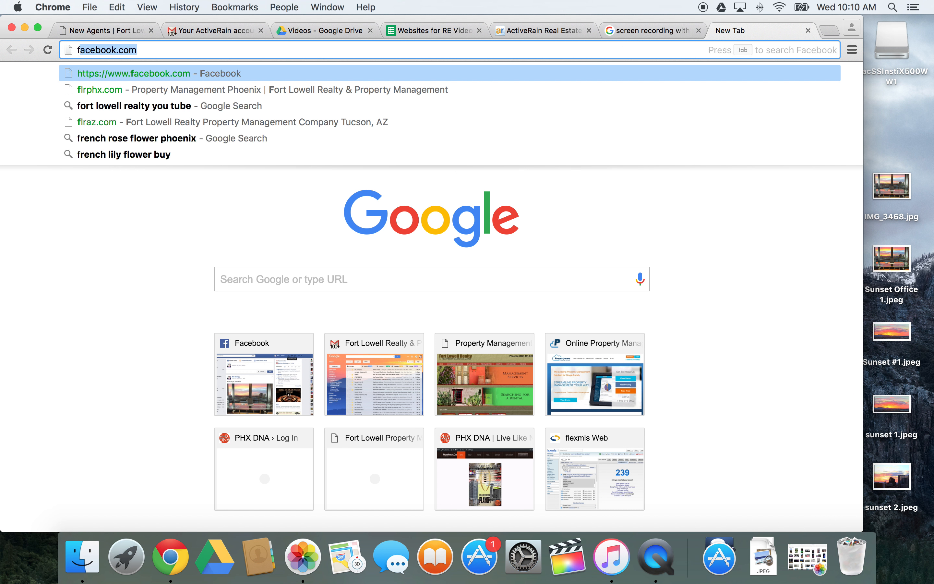
{"action": "key", "text": "Return"}
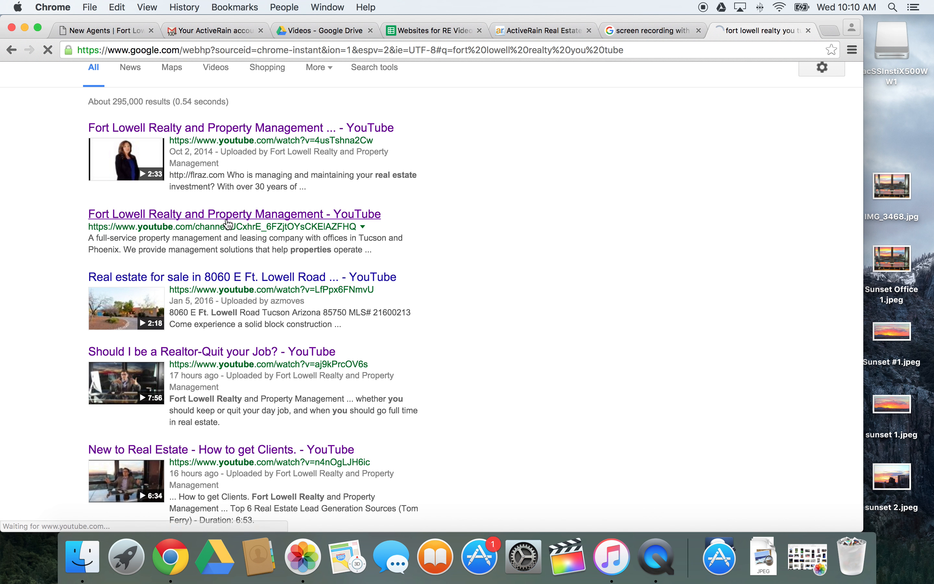
{"action": "left_click", "coordinate": [234, 214]}
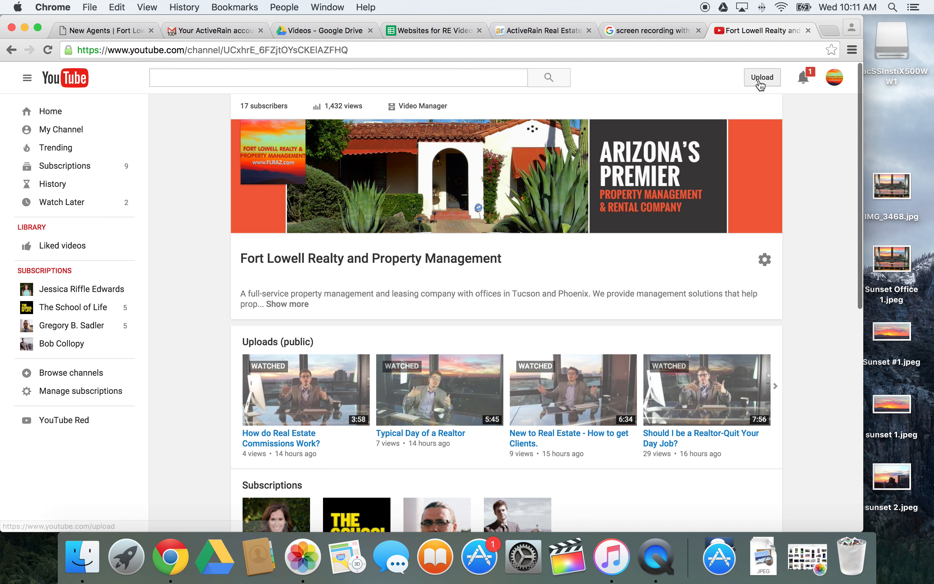
Go to YouTube Upload and drag the Typical Realtor Life .m4v onto the upload area.
{"action": "left_click", "coordinate": [762, 77]}
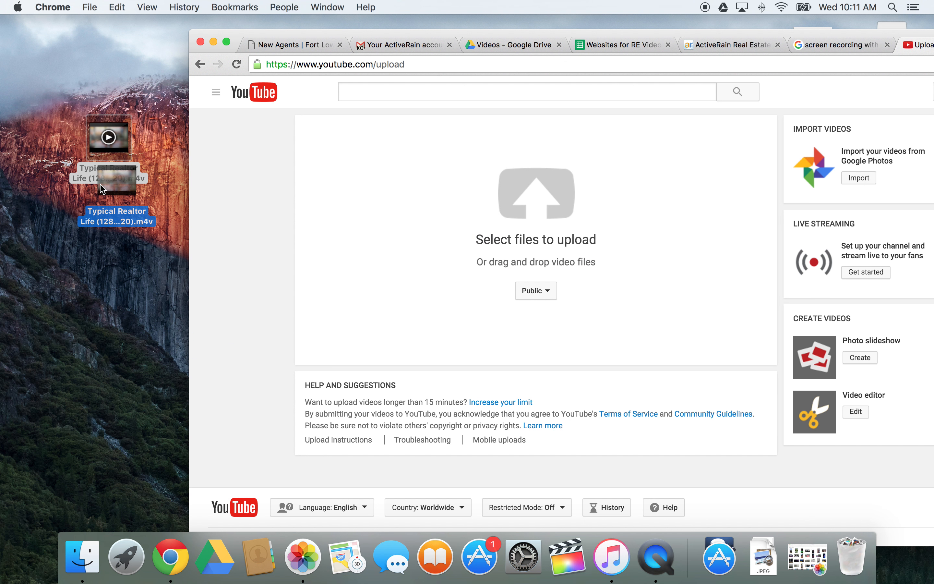
{"action": "left_click_drag", "start_coordinate": [108, 174], "coordinate": [470, 142]}
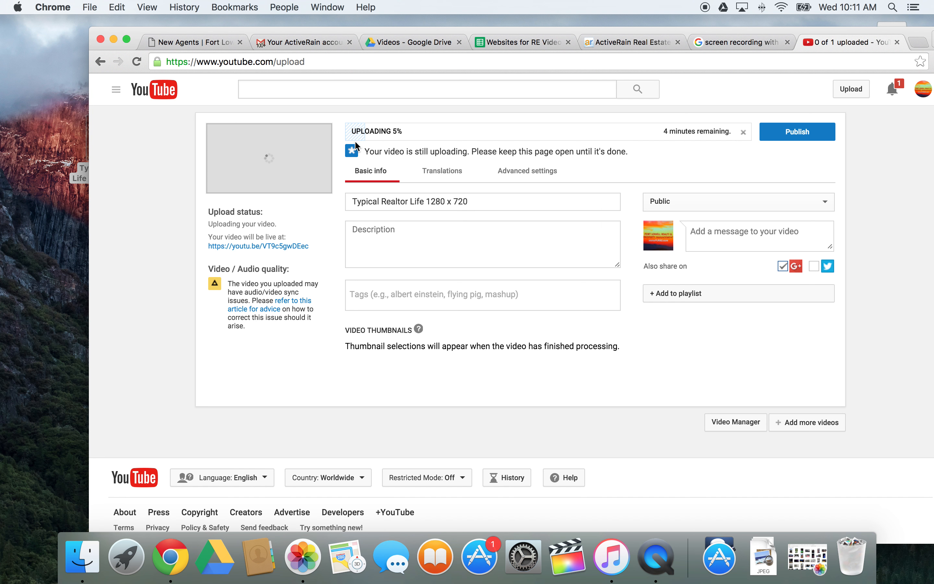
Select the video title and add the tags 'real estate' and 'active rain'.
{"action": "triple_click", "coordinate": [410, 201]}
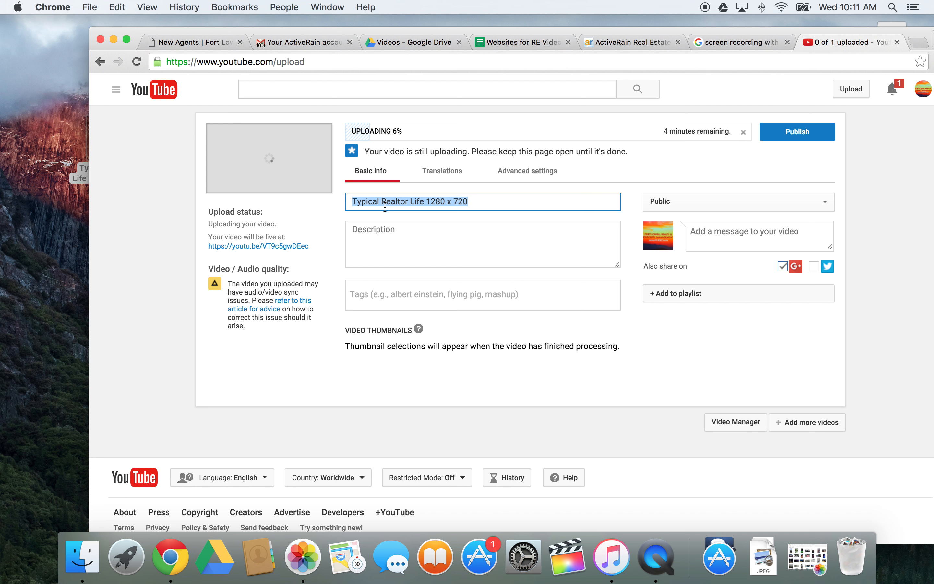
{"action": "left_click", "coordinate": [482, 243]}
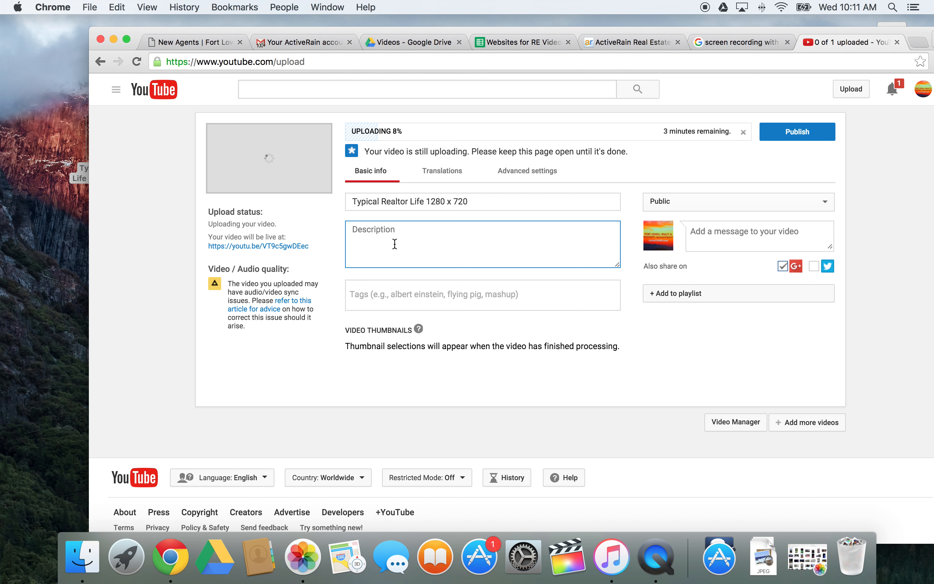
{"action": "type", "text": "real"}
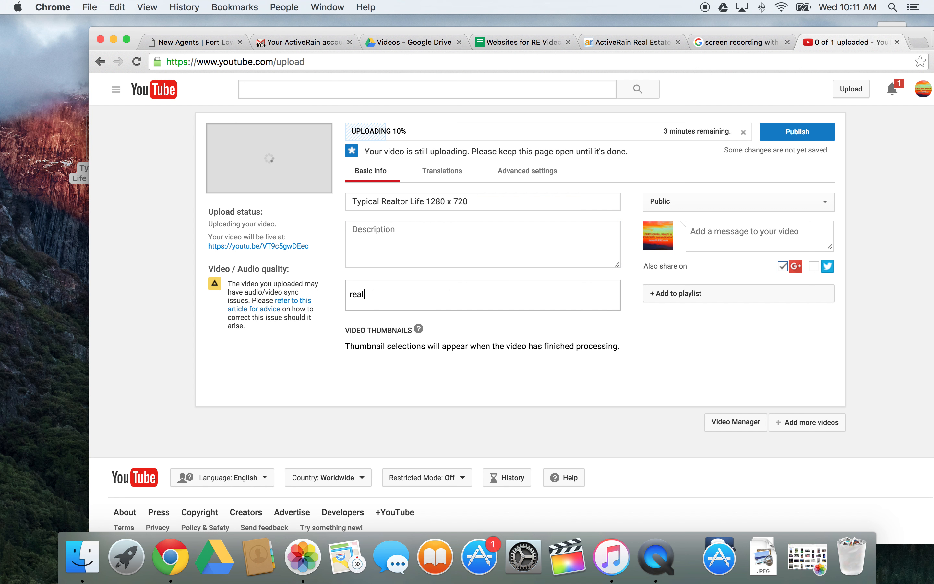
{"action": "type", "text": "ac"}
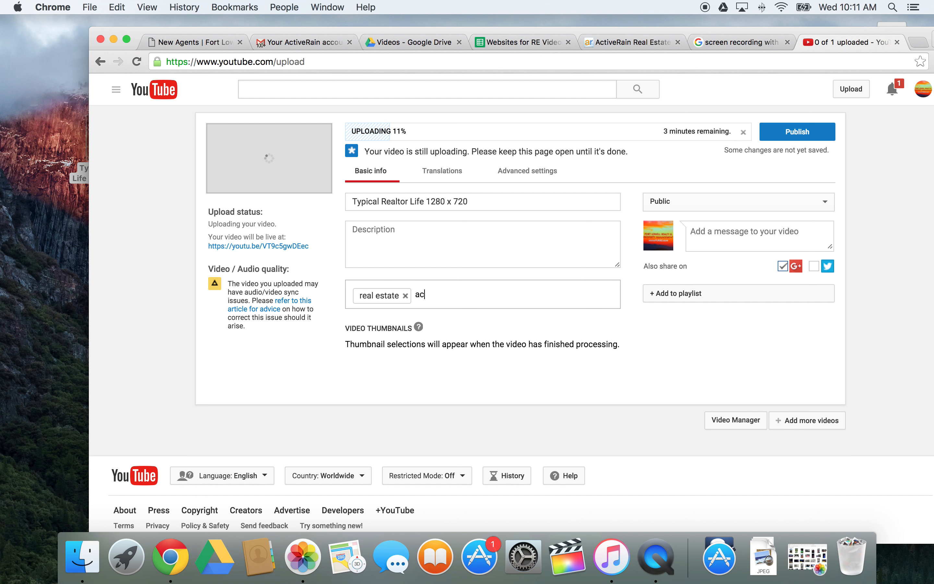
{"action": "type", "text": "active rain"}
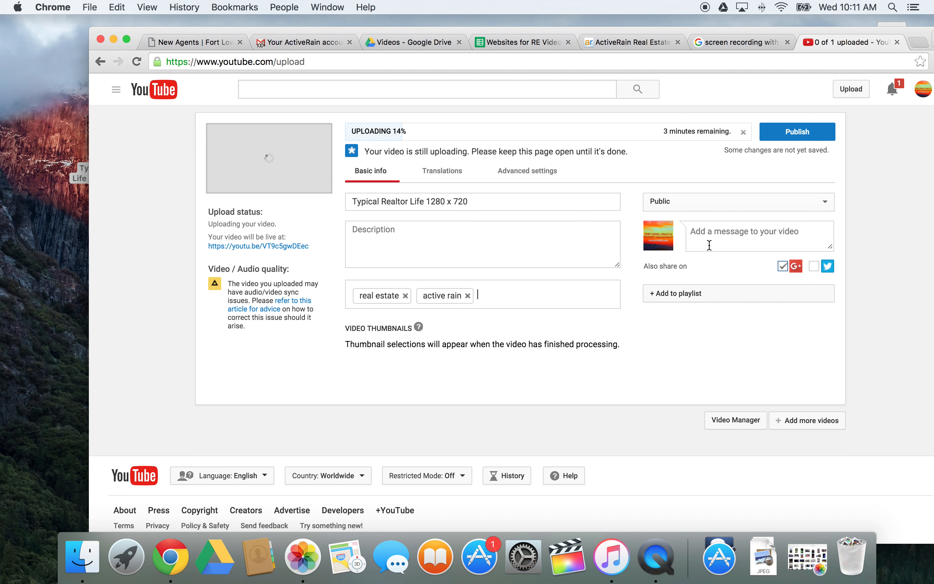
{"action": "mouse_move", "coordinate": [768, 223]}
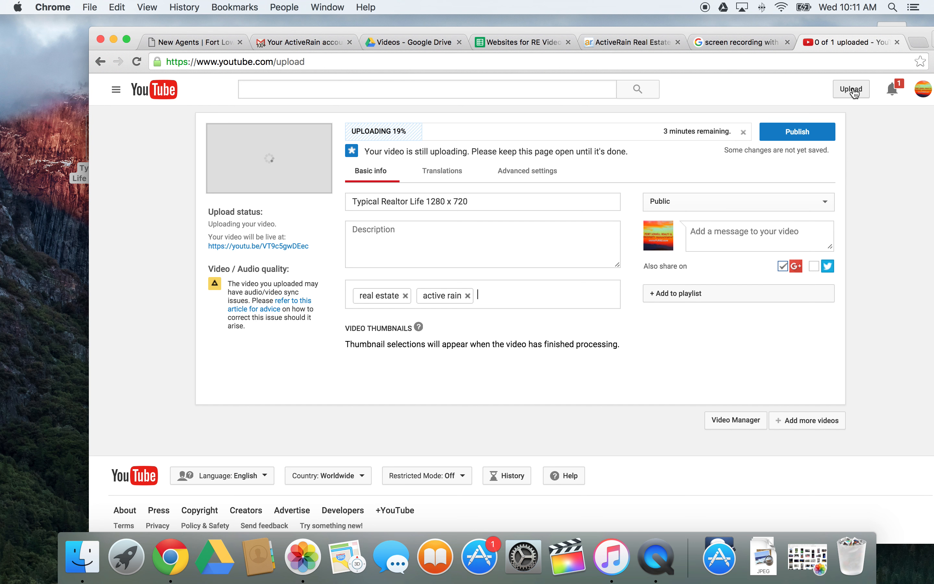
Cancel the ongoing Typical Realtor Life upload and confirm the cancellation.
{"action": "left_click", "coordinate": [743, 132]}
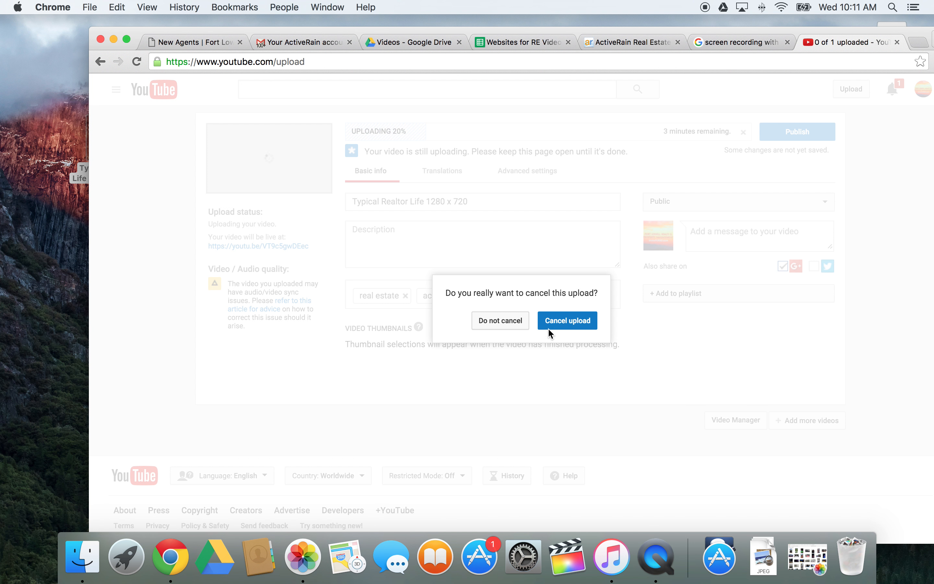
{"action": "left_click", "coordinate": [567, 319]}
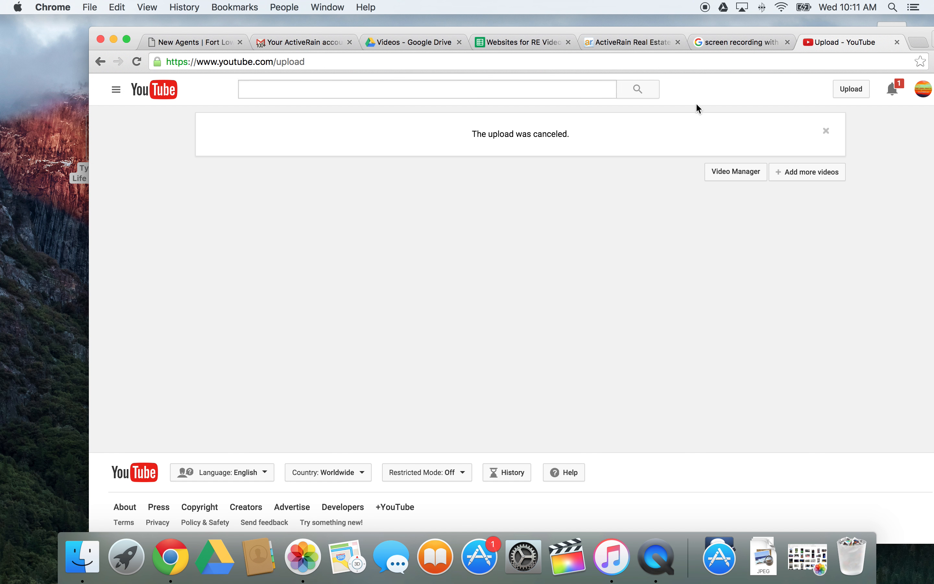
From My Channel's liked videos, play 'The Advantages to buying a Duplex, triplex, Fourplex' and pause it.
{"action": "left_click", "coordinate": [115, 89]}
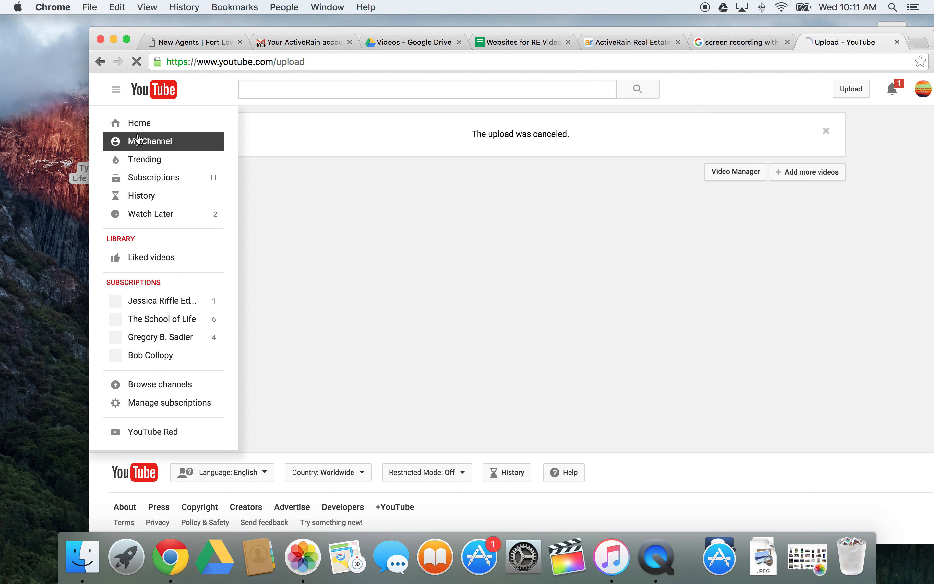
{"action": "left_click", "coordinate": [150, 141]}
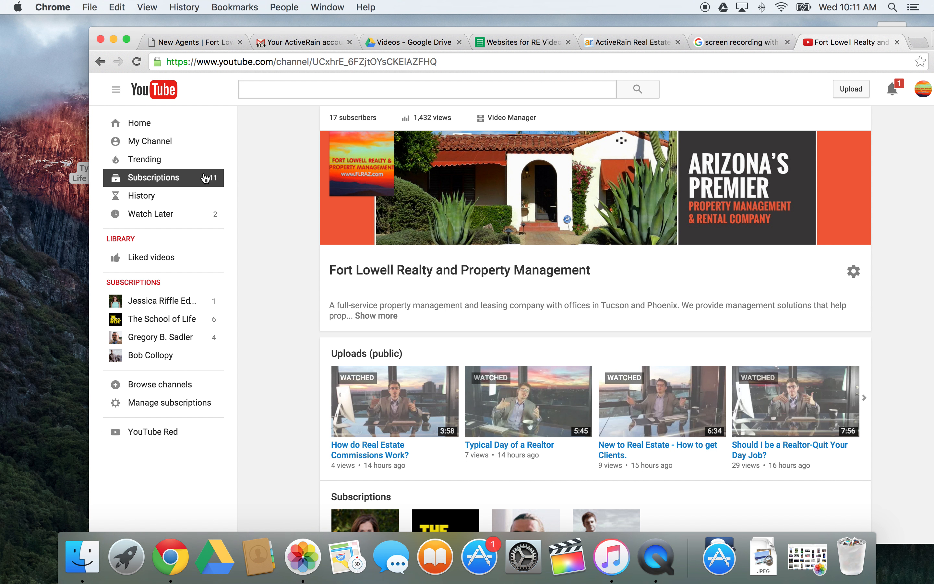
{"action": "scroll", "scroll_direction": "down", "scroll_amount": 3}
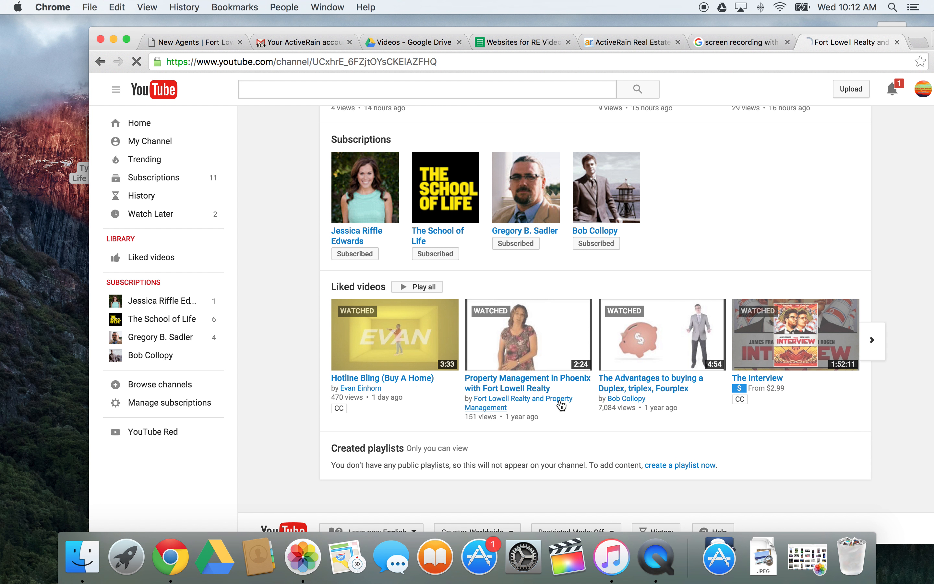
{"action": "left_click", "coordinate": [661, 334]}
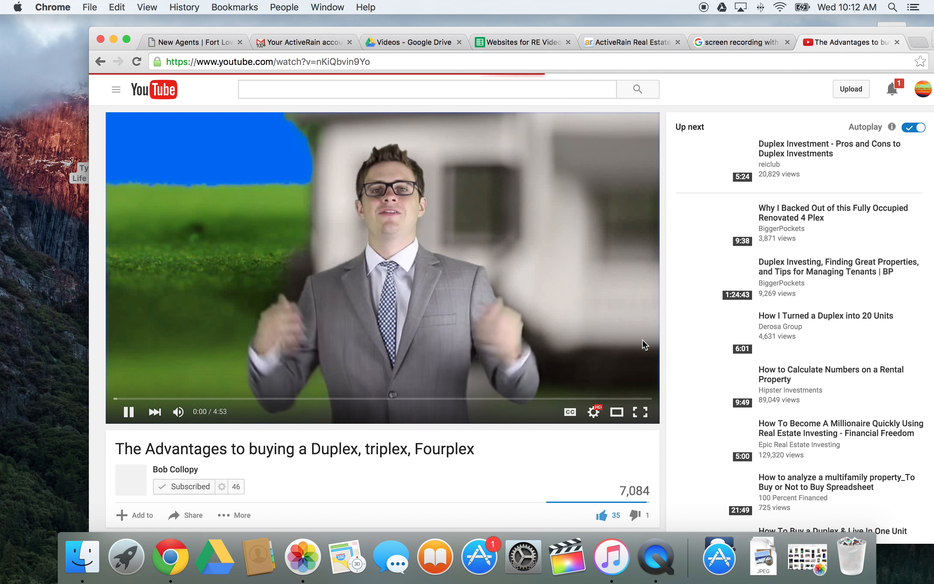
{"action": "left_click", "coordinate": [128, 412]}
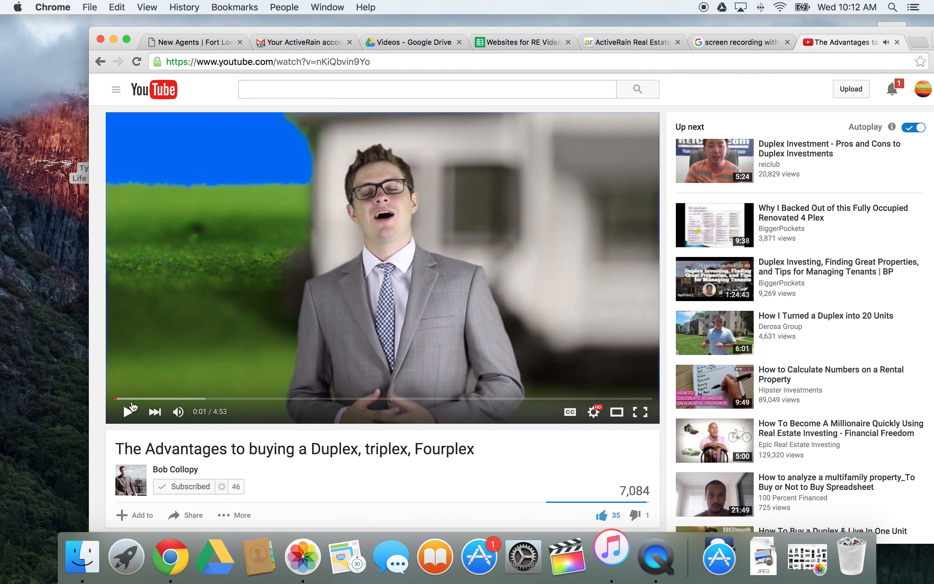
{"action": "scroll", "scroll_direction": "down", "scroll_amount": 3}
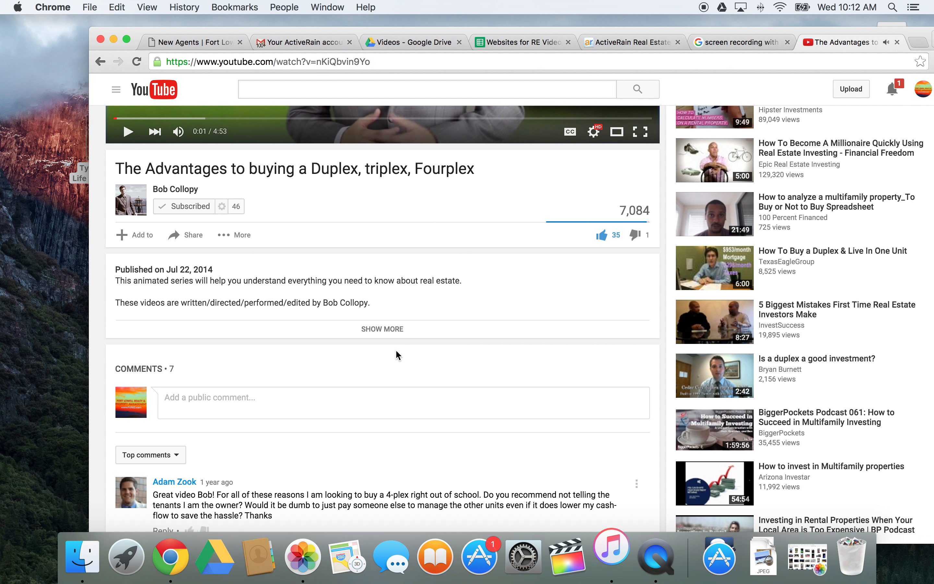
{"action": "scroll", "scroll_direction": "down", "scroll_amount": 3}
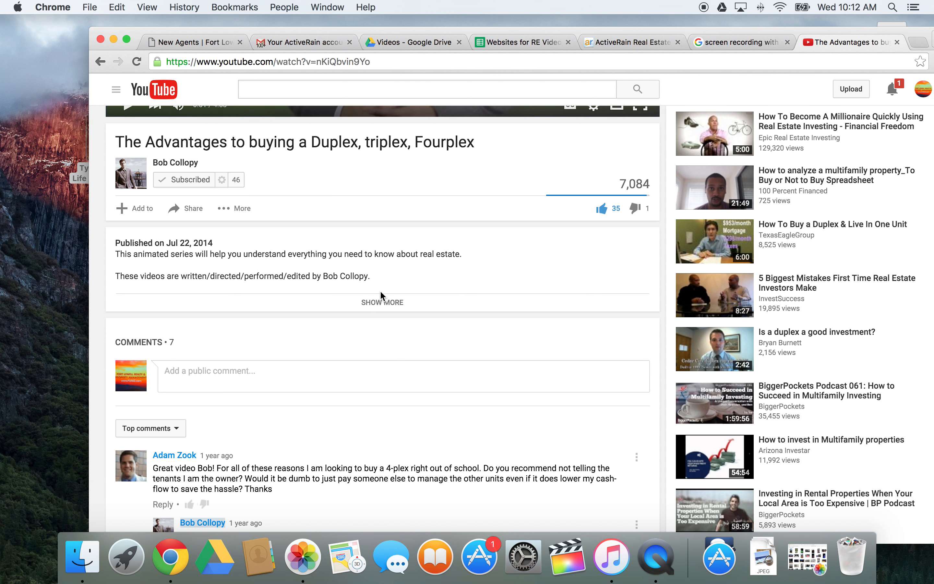
{"action": "mouse_move", "coordinate": [193, 208]}
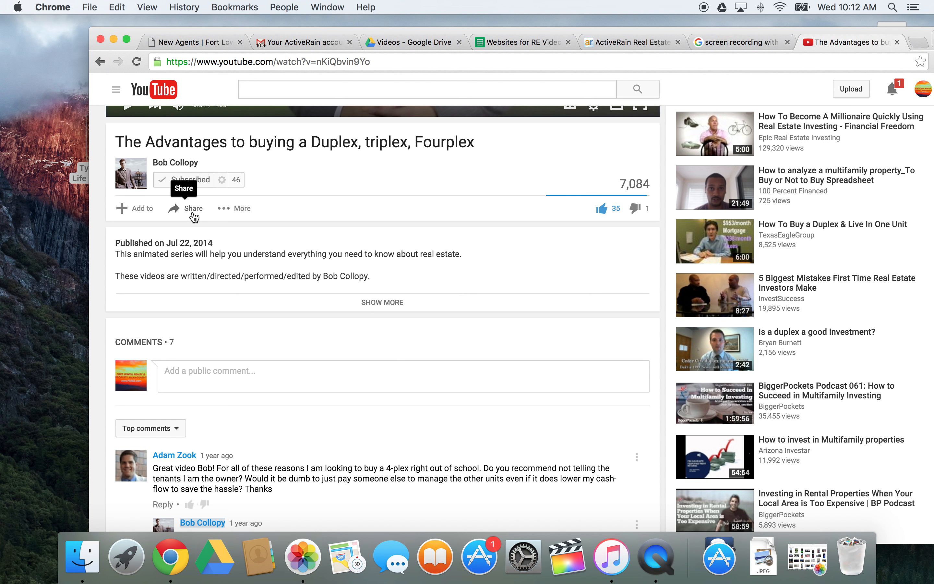
Show the duplex video's Share embed iframe code, then return to the ActiveRain tab.
{"action": "left_click", "coordinate": [186, 208]}
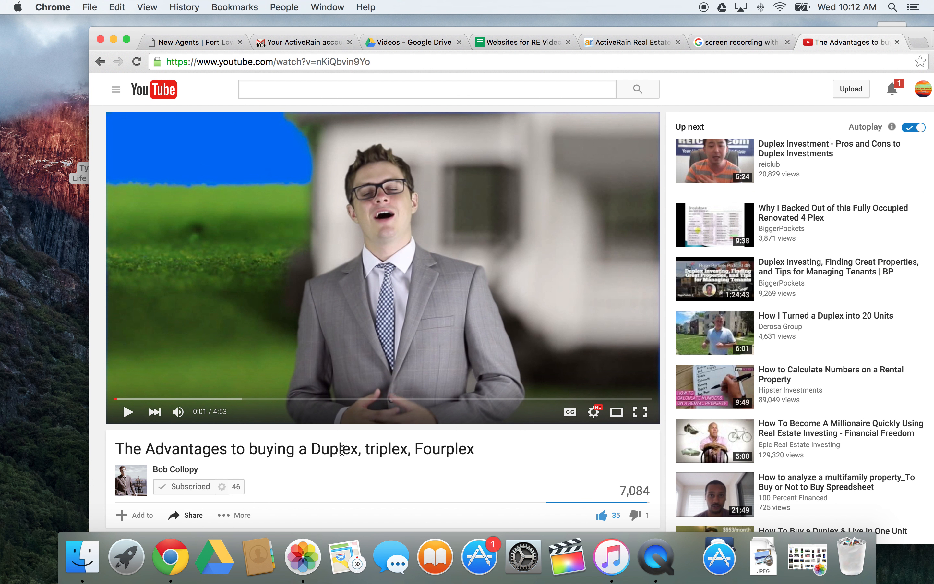
{"action": "left_click", "coordinate": [192, 514]}
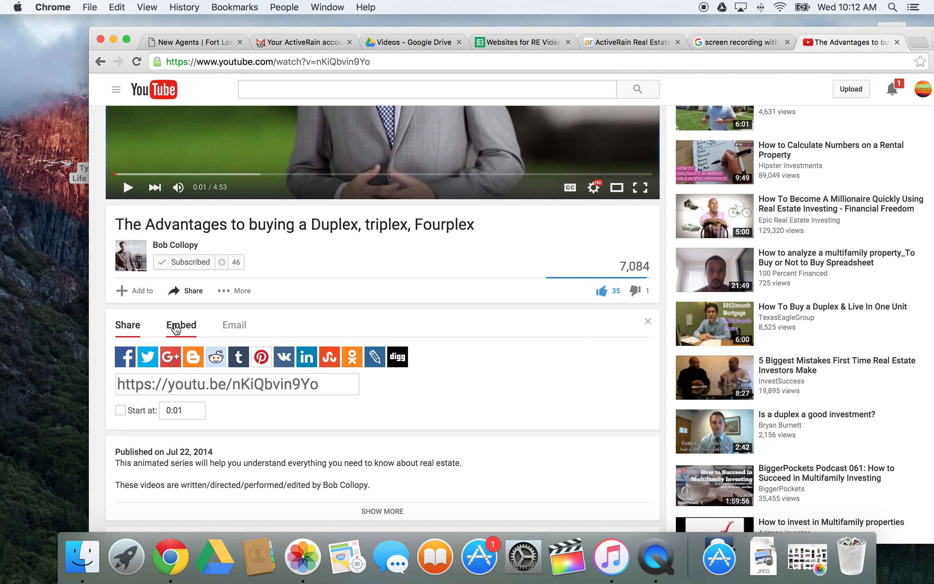
{"action": "left_click", "coordinate": [181, 325]}
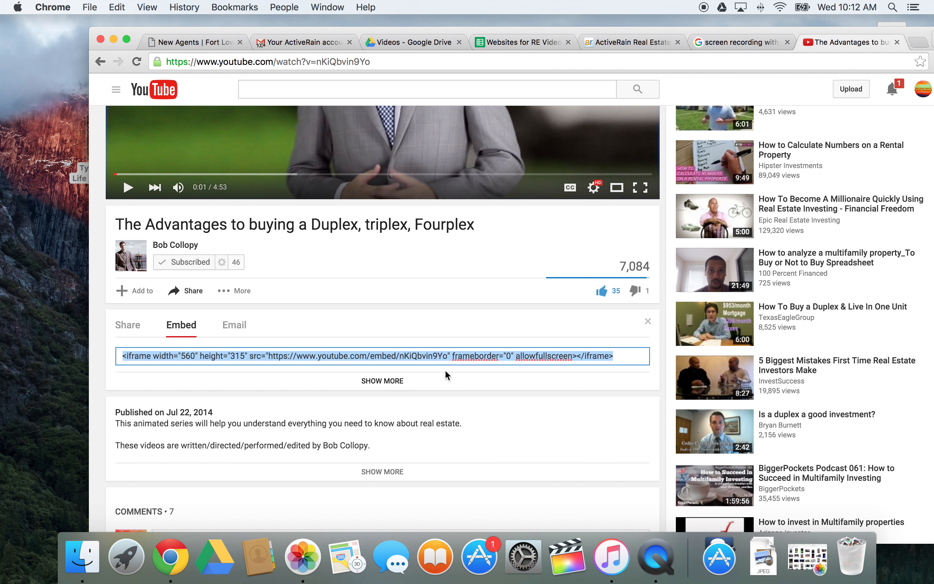
{"action": "left_click", "coordinate": [628, 42]}
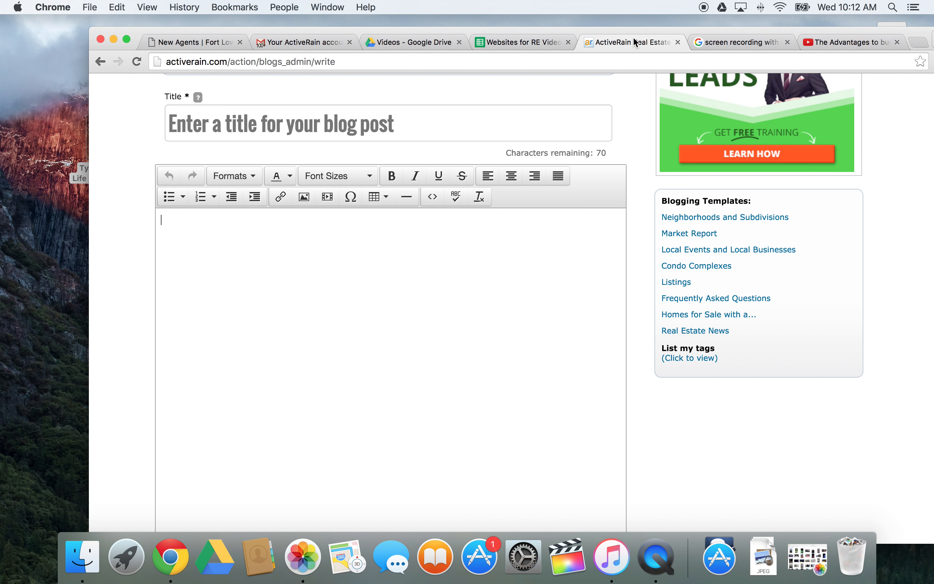
{"action": "mouse_move", "coordinate": [303, 196]}
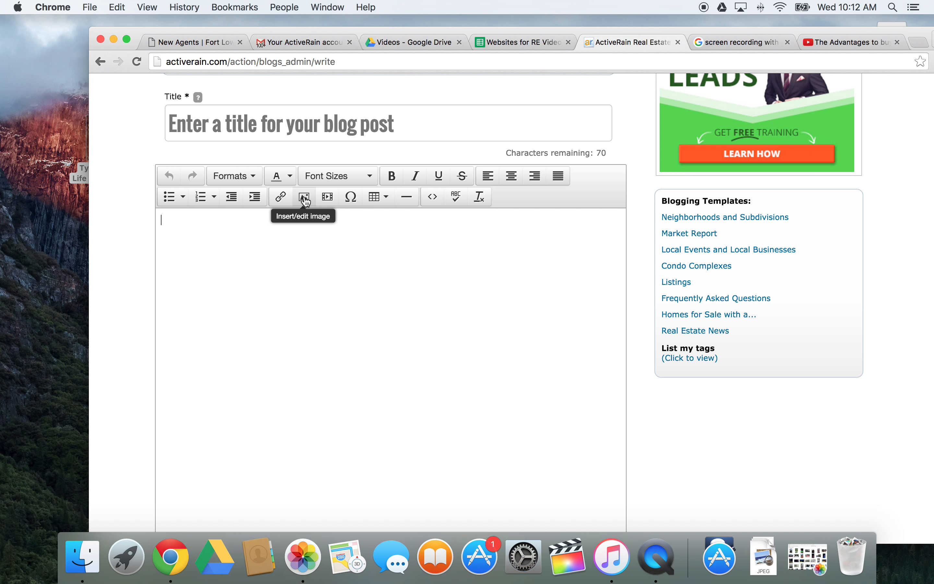
{"action": "mouse_move", "coordinate": [327, 196]}
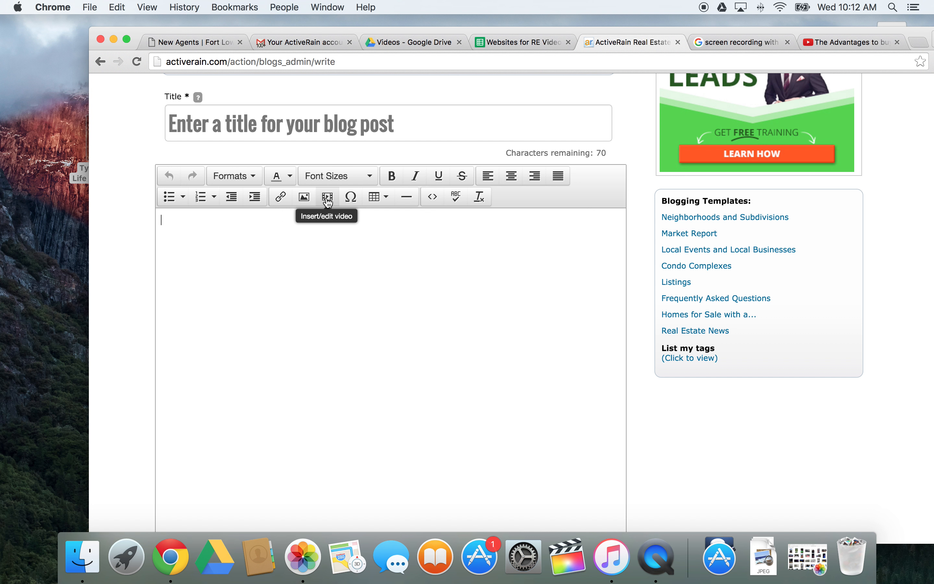
Insert the duplex video via the Embed tab using its YouTube iframe code (embed/nKiQbvin9Yo).
{"action": "left_click", "coordinate": [326, 196]}
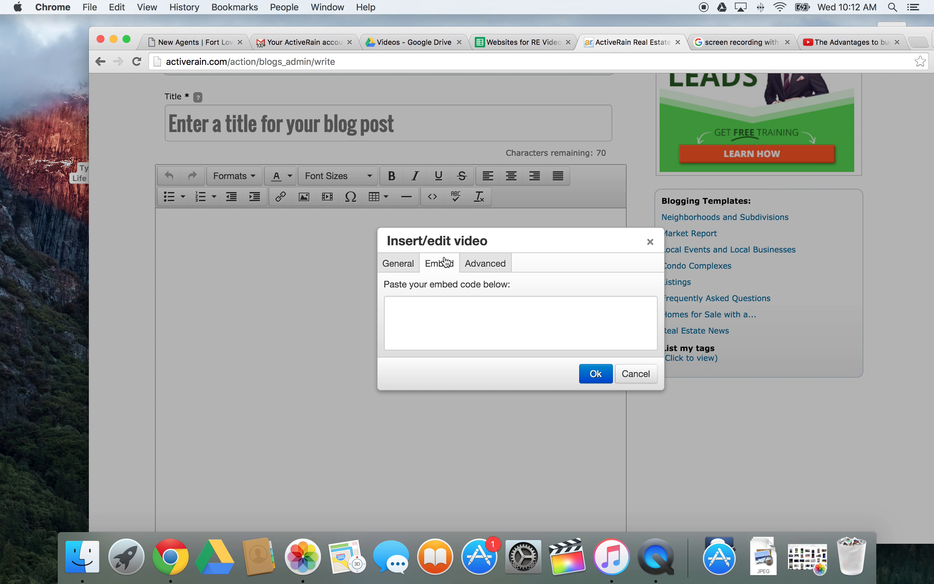
{"action": "left_click", "coordinate": [520, 322]}
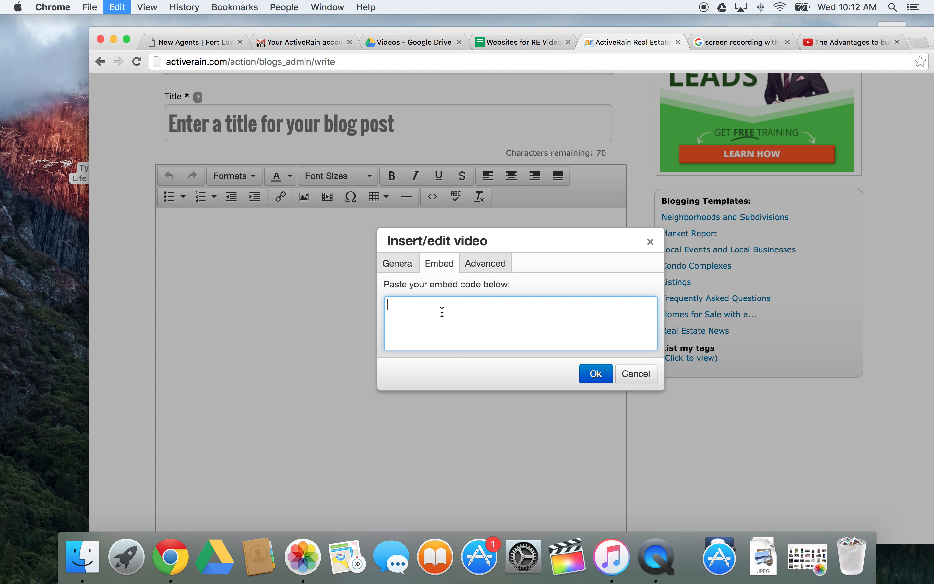
{"action": "type", "text": "<iframe width=\"560\" height=\"315\" src=\"https://www.youtube.com/embed/nKiQbvin9Yo\" frameborder=\"0\" allowfullscreen></iframe>"}
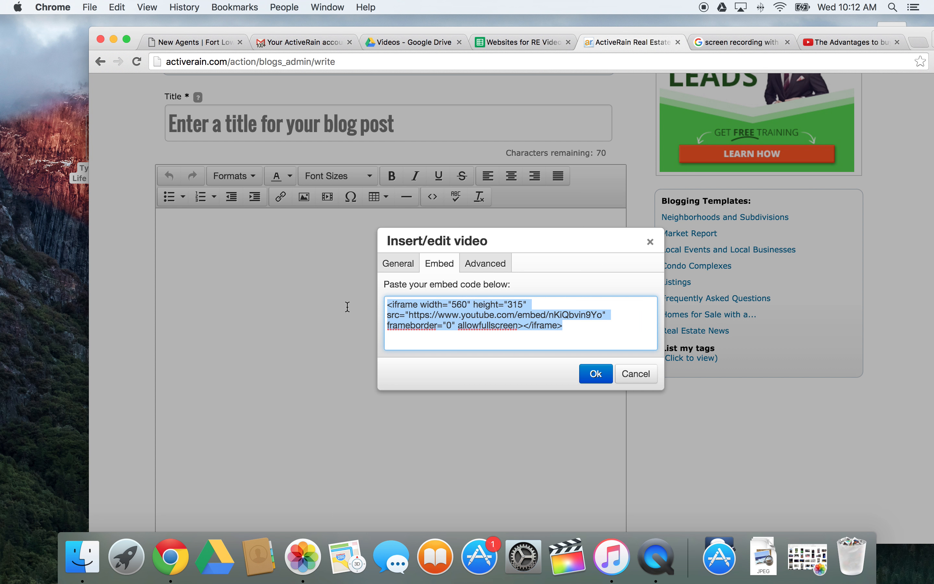
{"action": "left_click", "coordinate": [561, 326]}
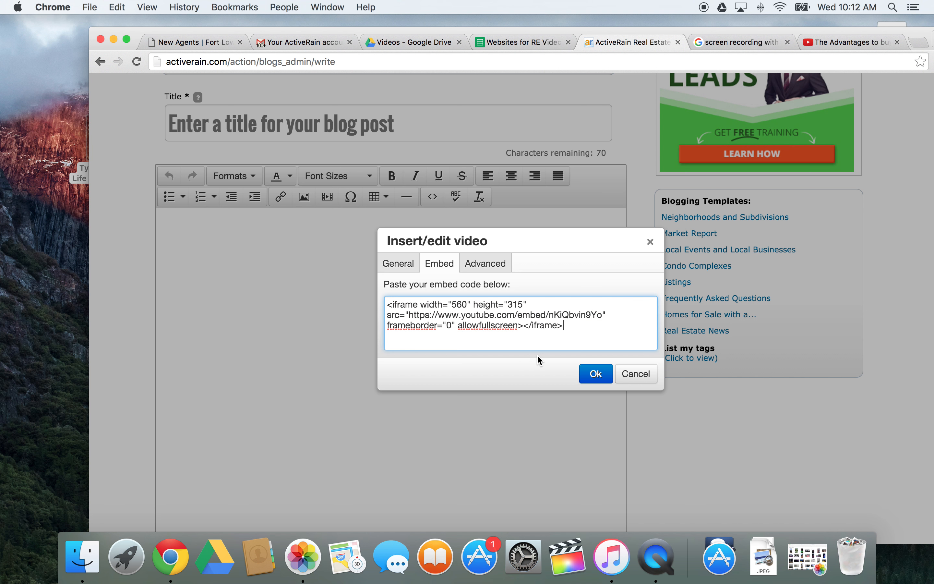
{"action": "left_click", "coordinate": [595, 373]}
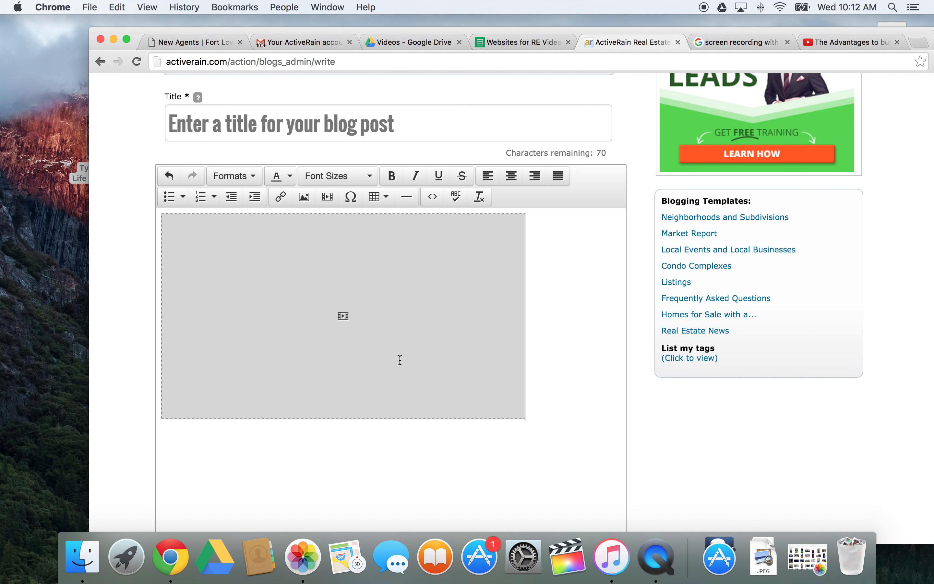
Type the caption 'this is an amazing vi' below the video, then bring up Stop Screen Recording from the Dock.
{"action": "scroll", "scroll_direction": "down", "scroll_amount": 3}
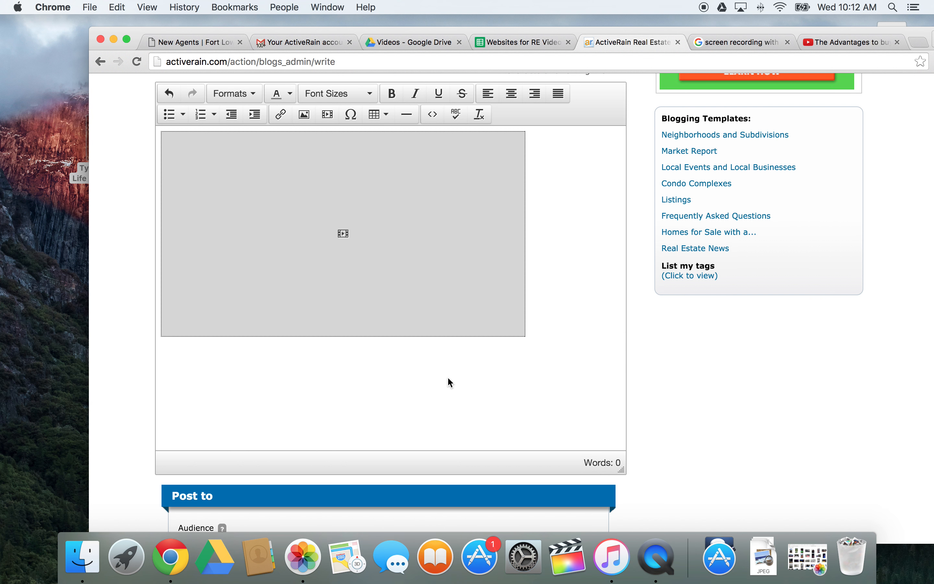
{"action": "type", "text": "this is"}
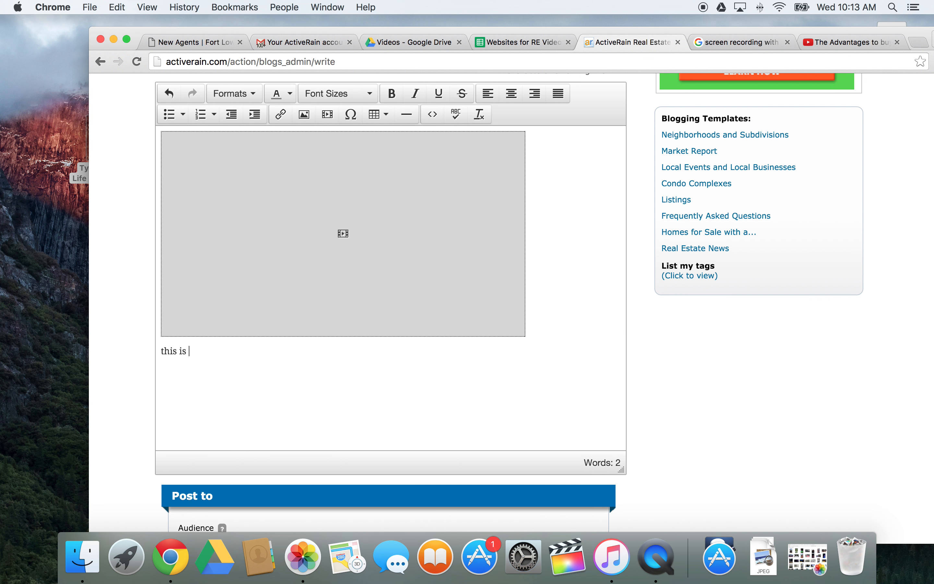
{"action": "type", "text": "an amazing vi"}
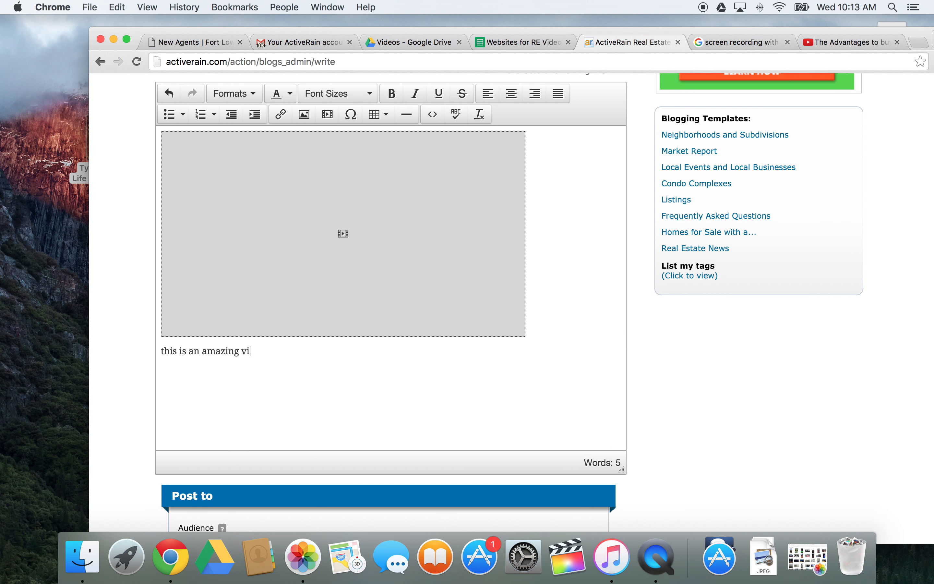
{"action": "scroll", "scroll_direction": "down", "scroll_amount": 3}
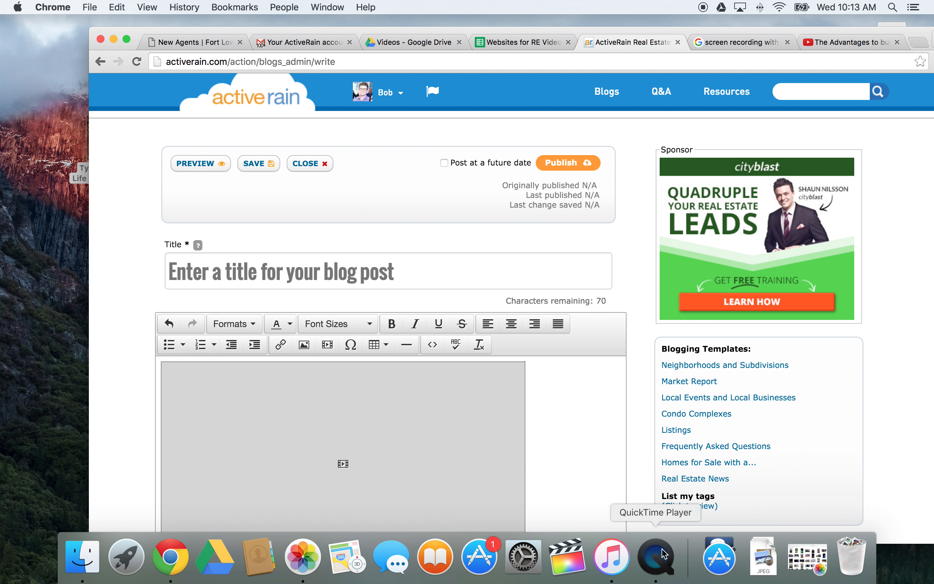
{"action": "left_click", "coordinate": [655, 557]}
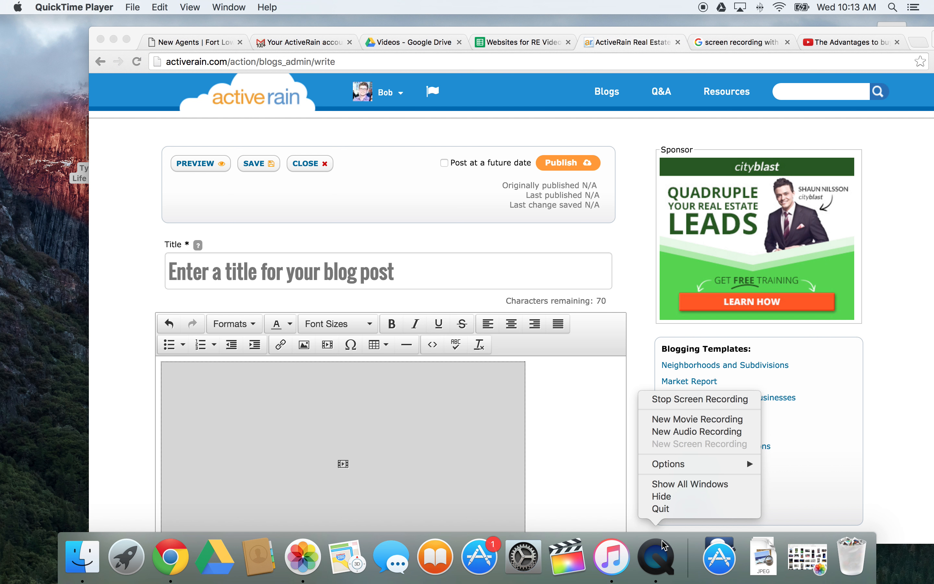